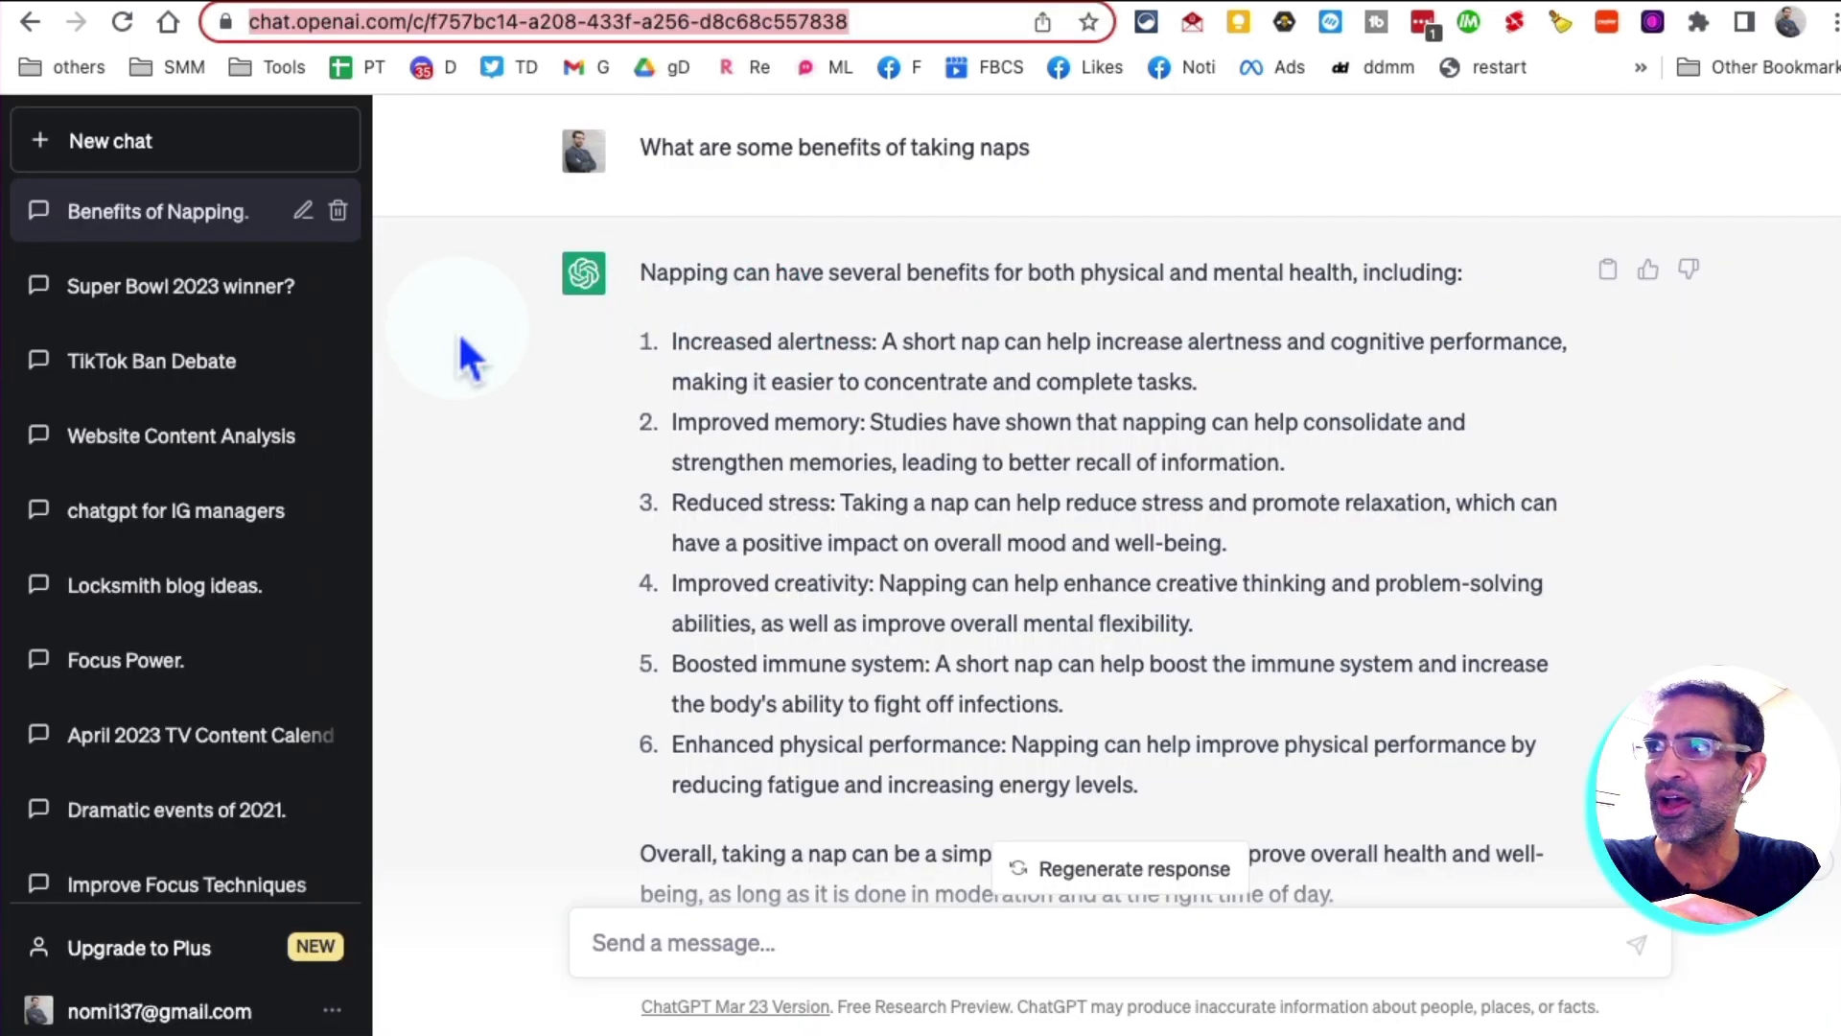
mouse_move(561, 286)
type("agentgpt.reworkd.ai")
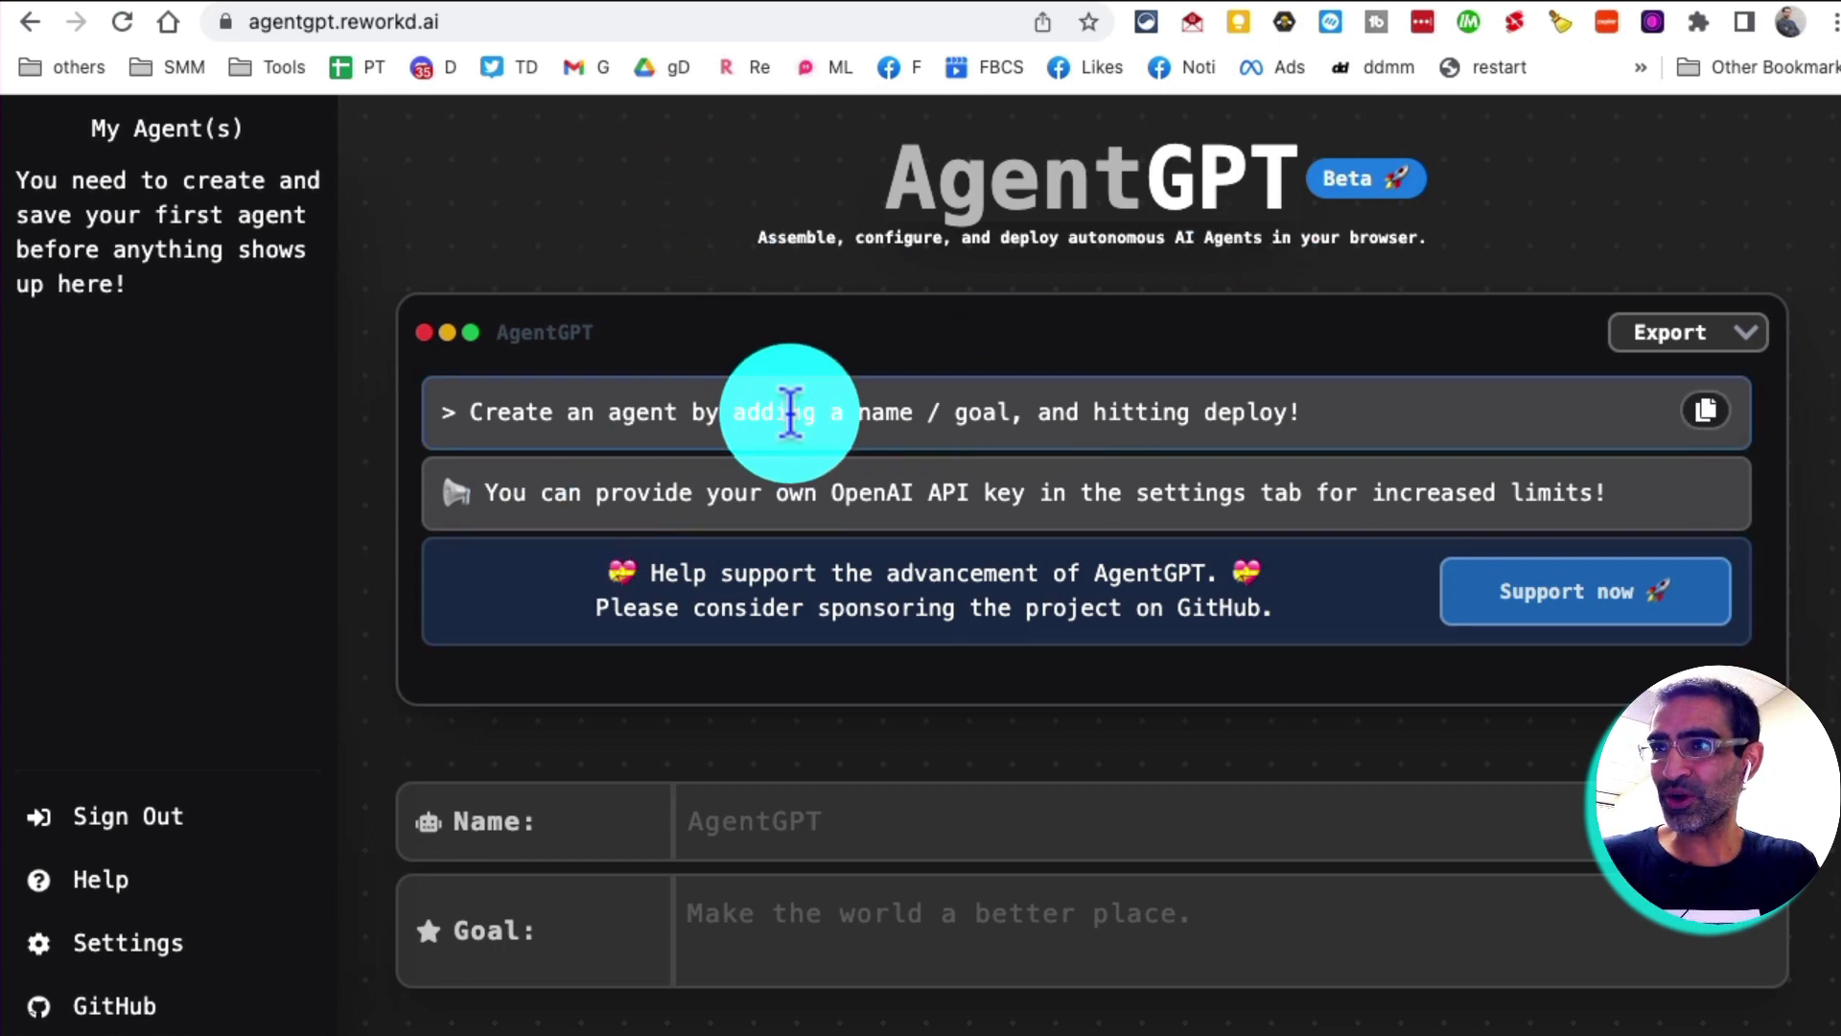
left_click(341, 21)
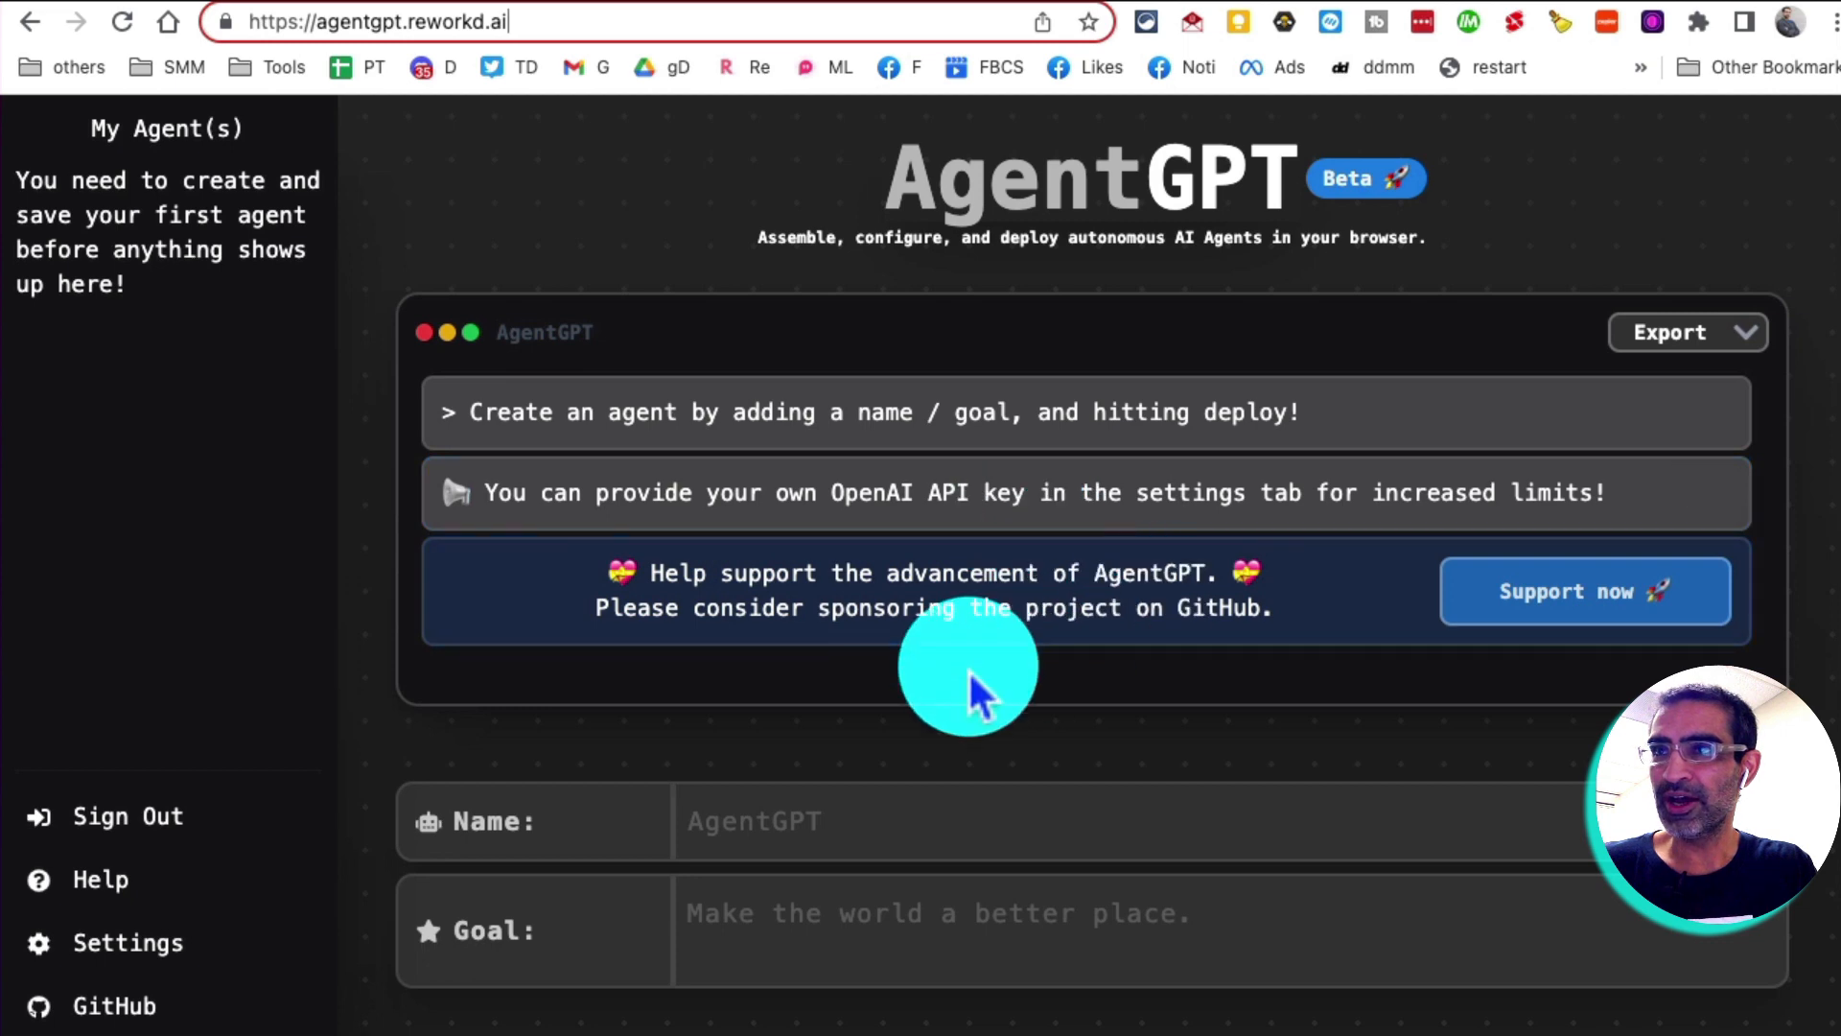
scroll("down", 3)
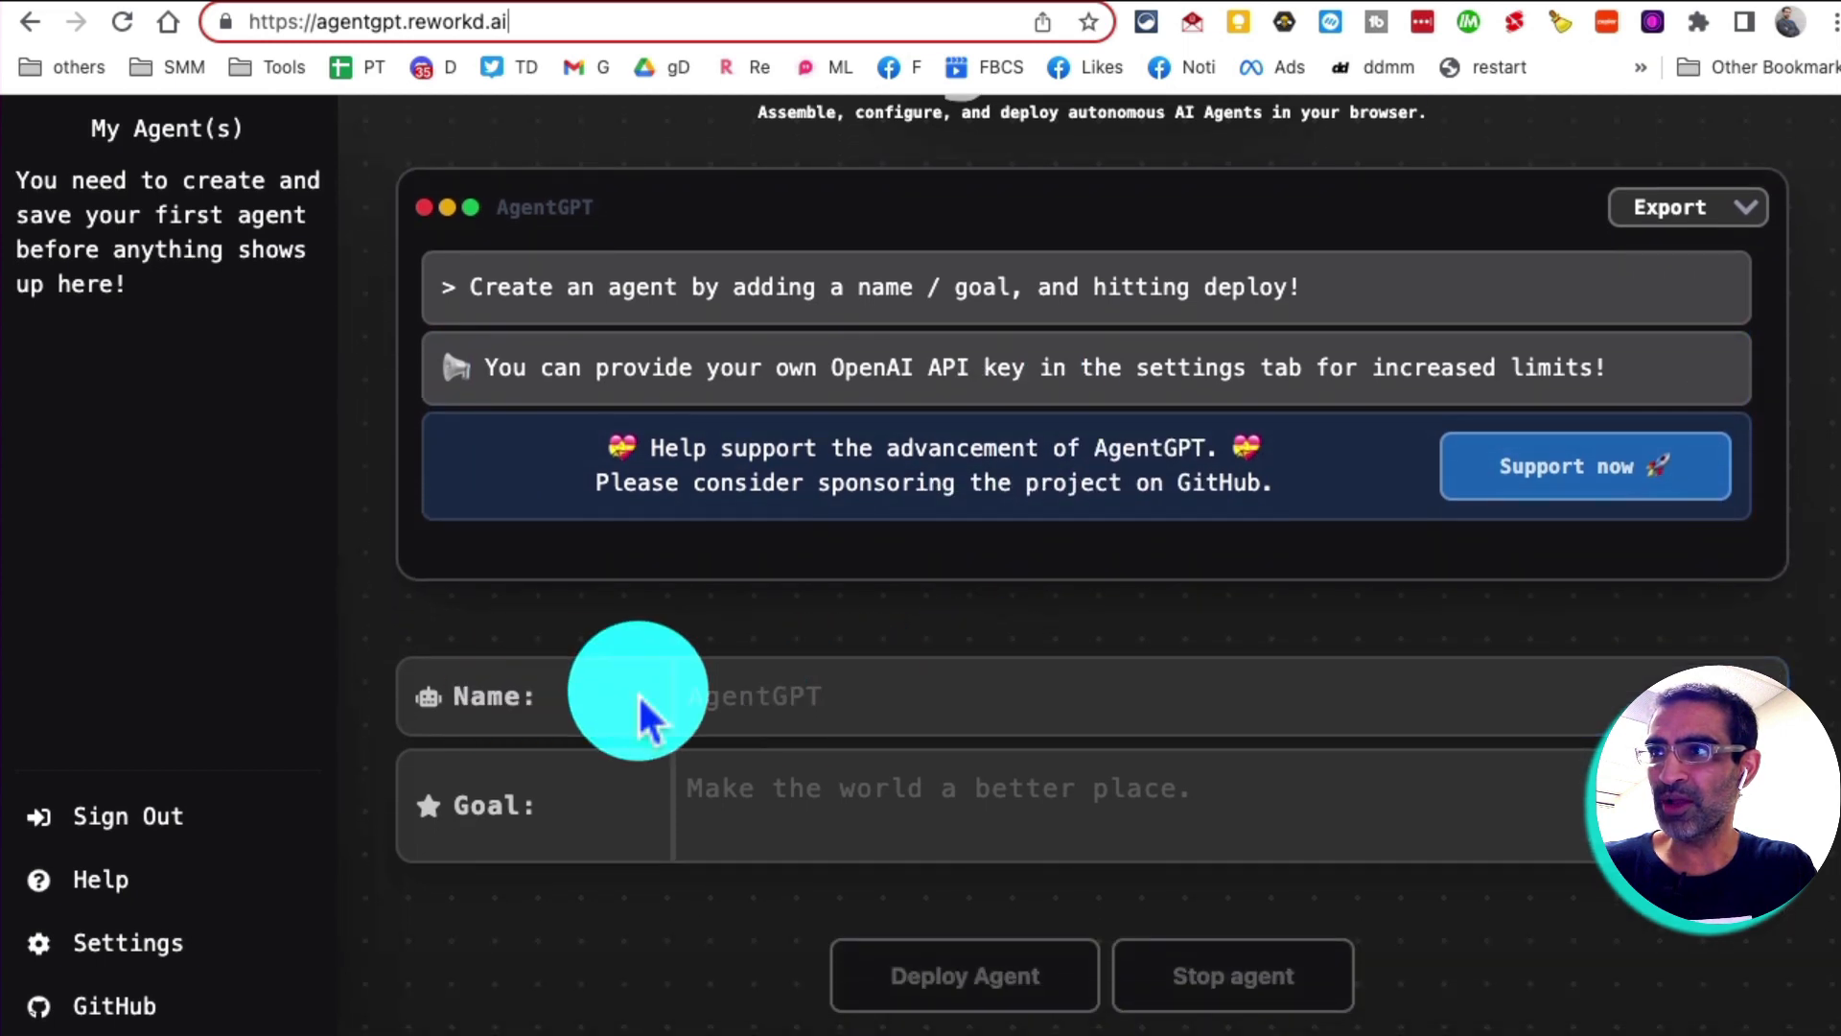
Name the agent 'twitterGPT' and enter the goal 'write a twitter thread about 5 ai tools'.
left_click(893, 695)
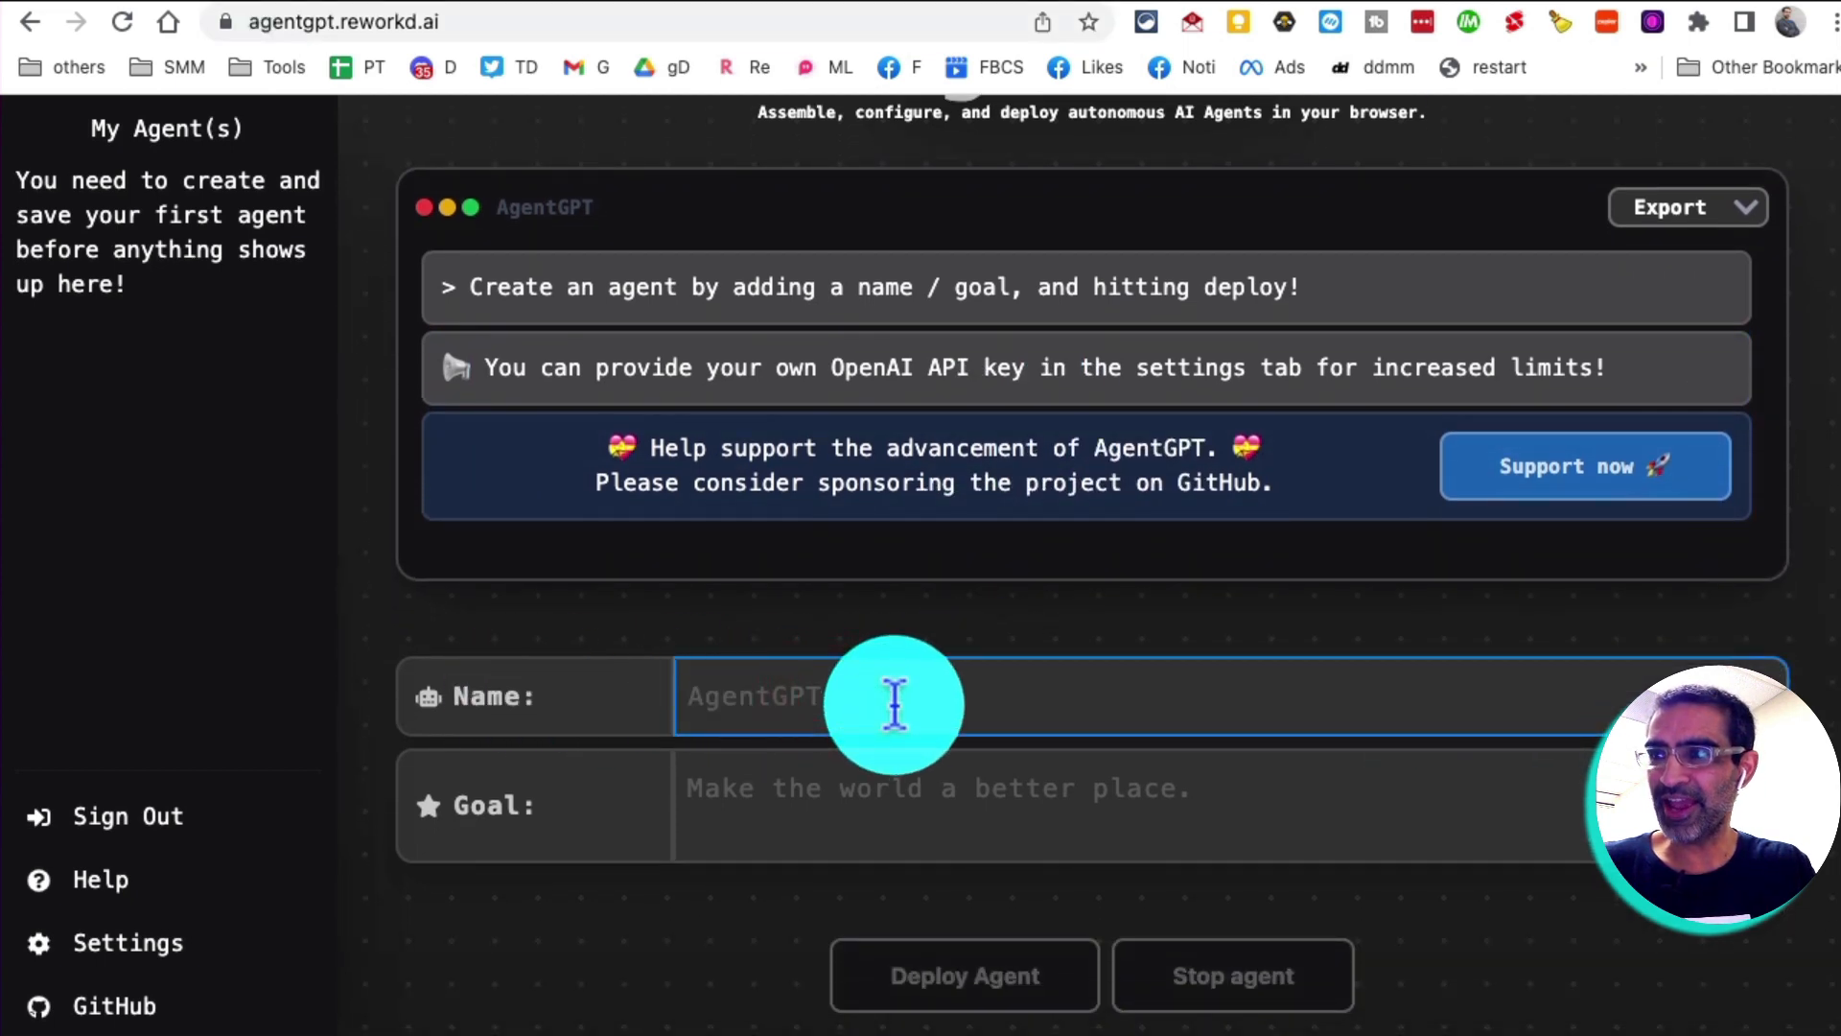
type("twitter")
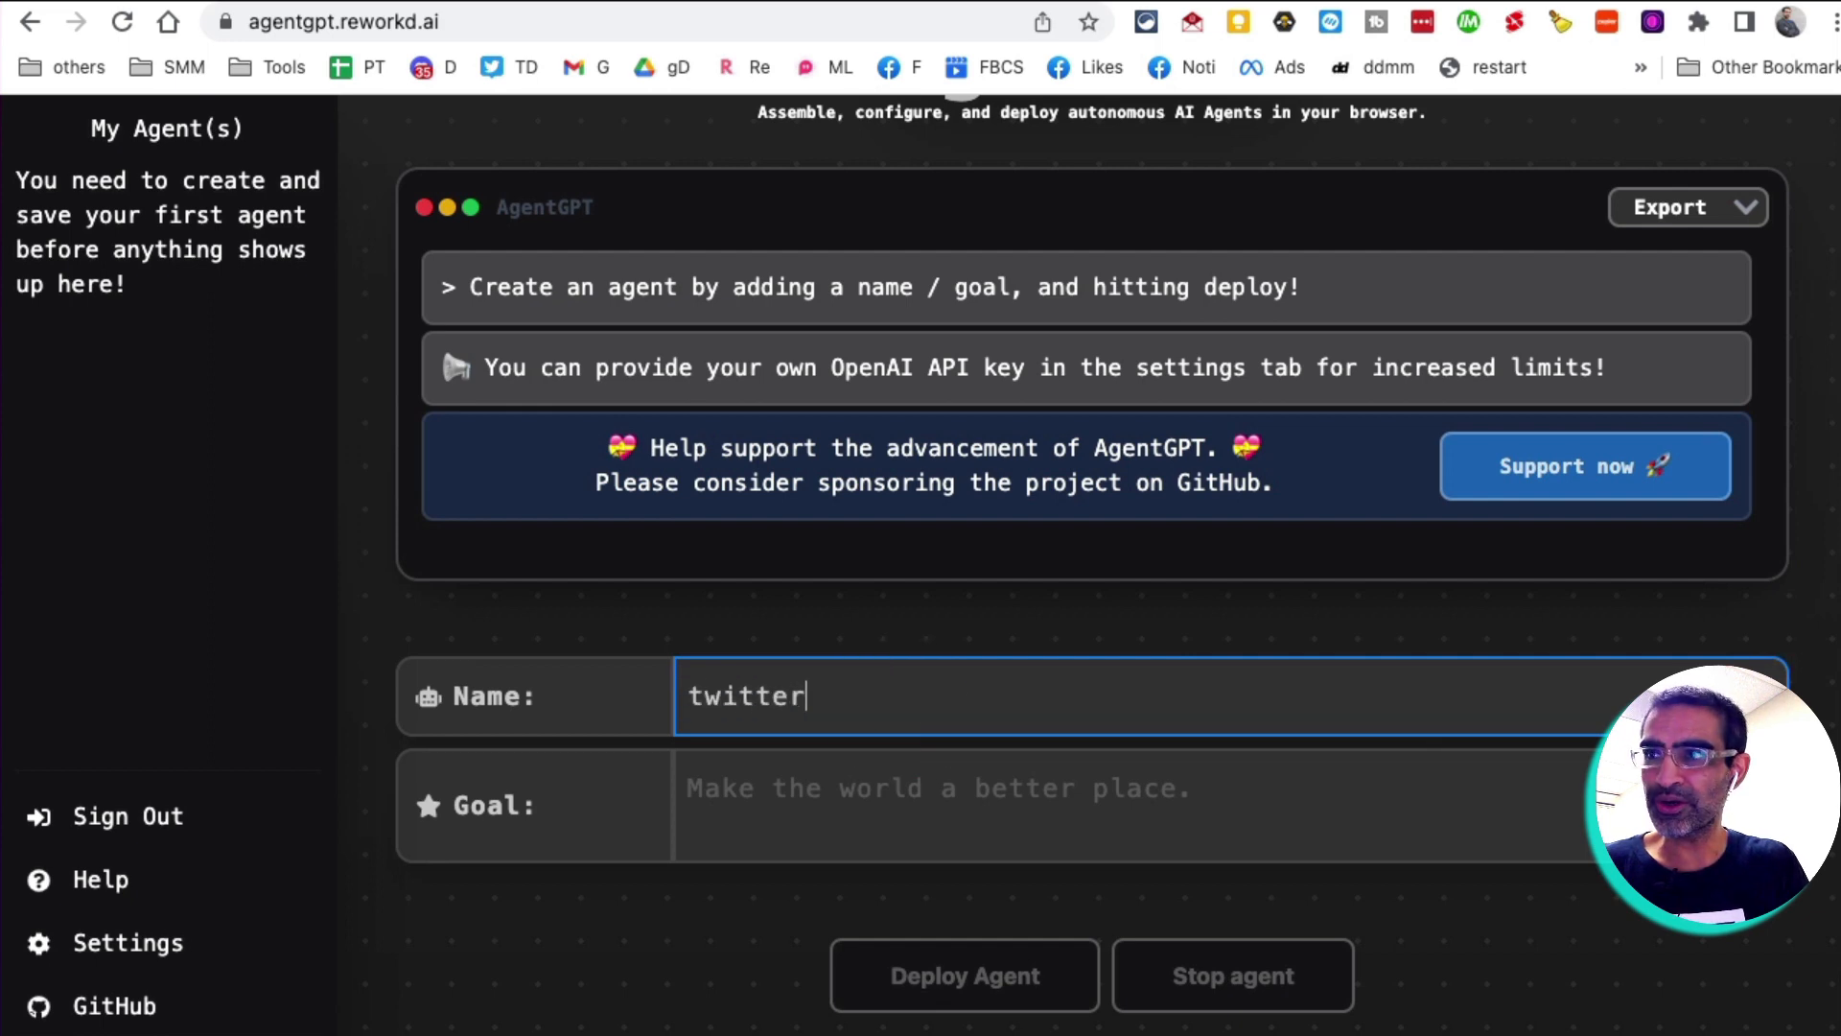
type("GPT")
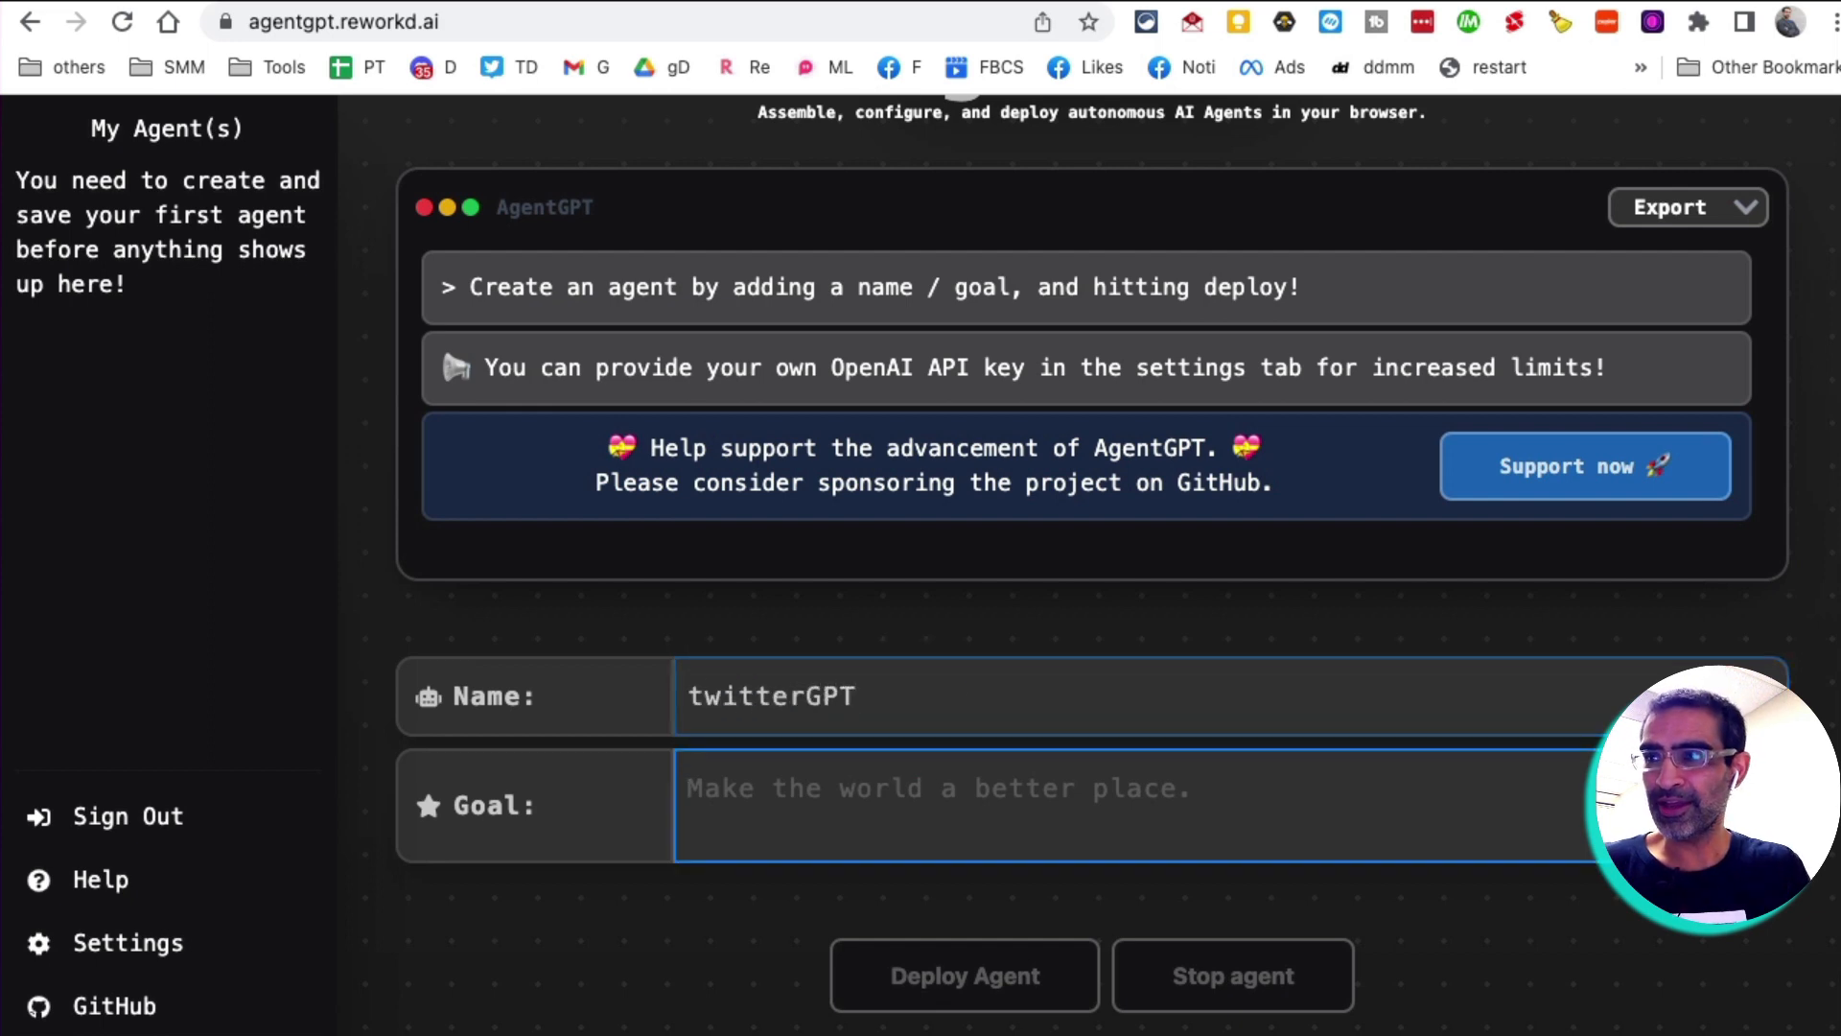
type("w")
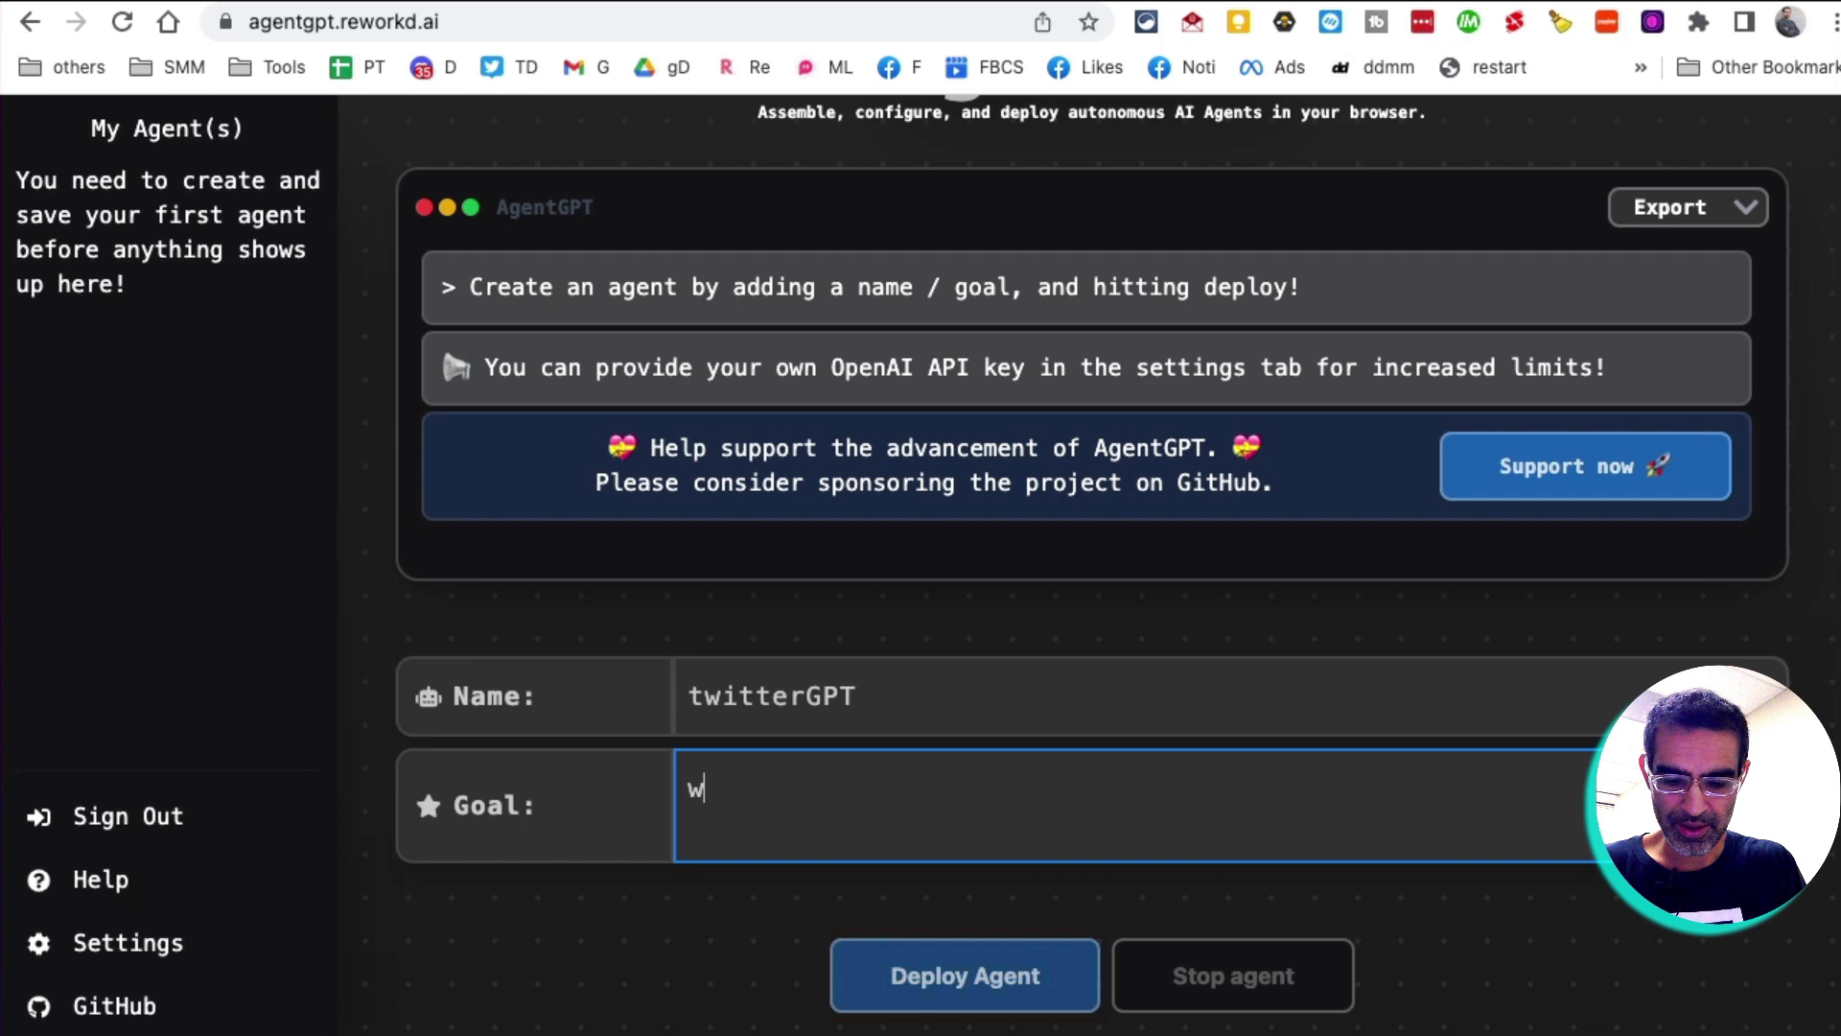
type("rite a twitter thread about 5")
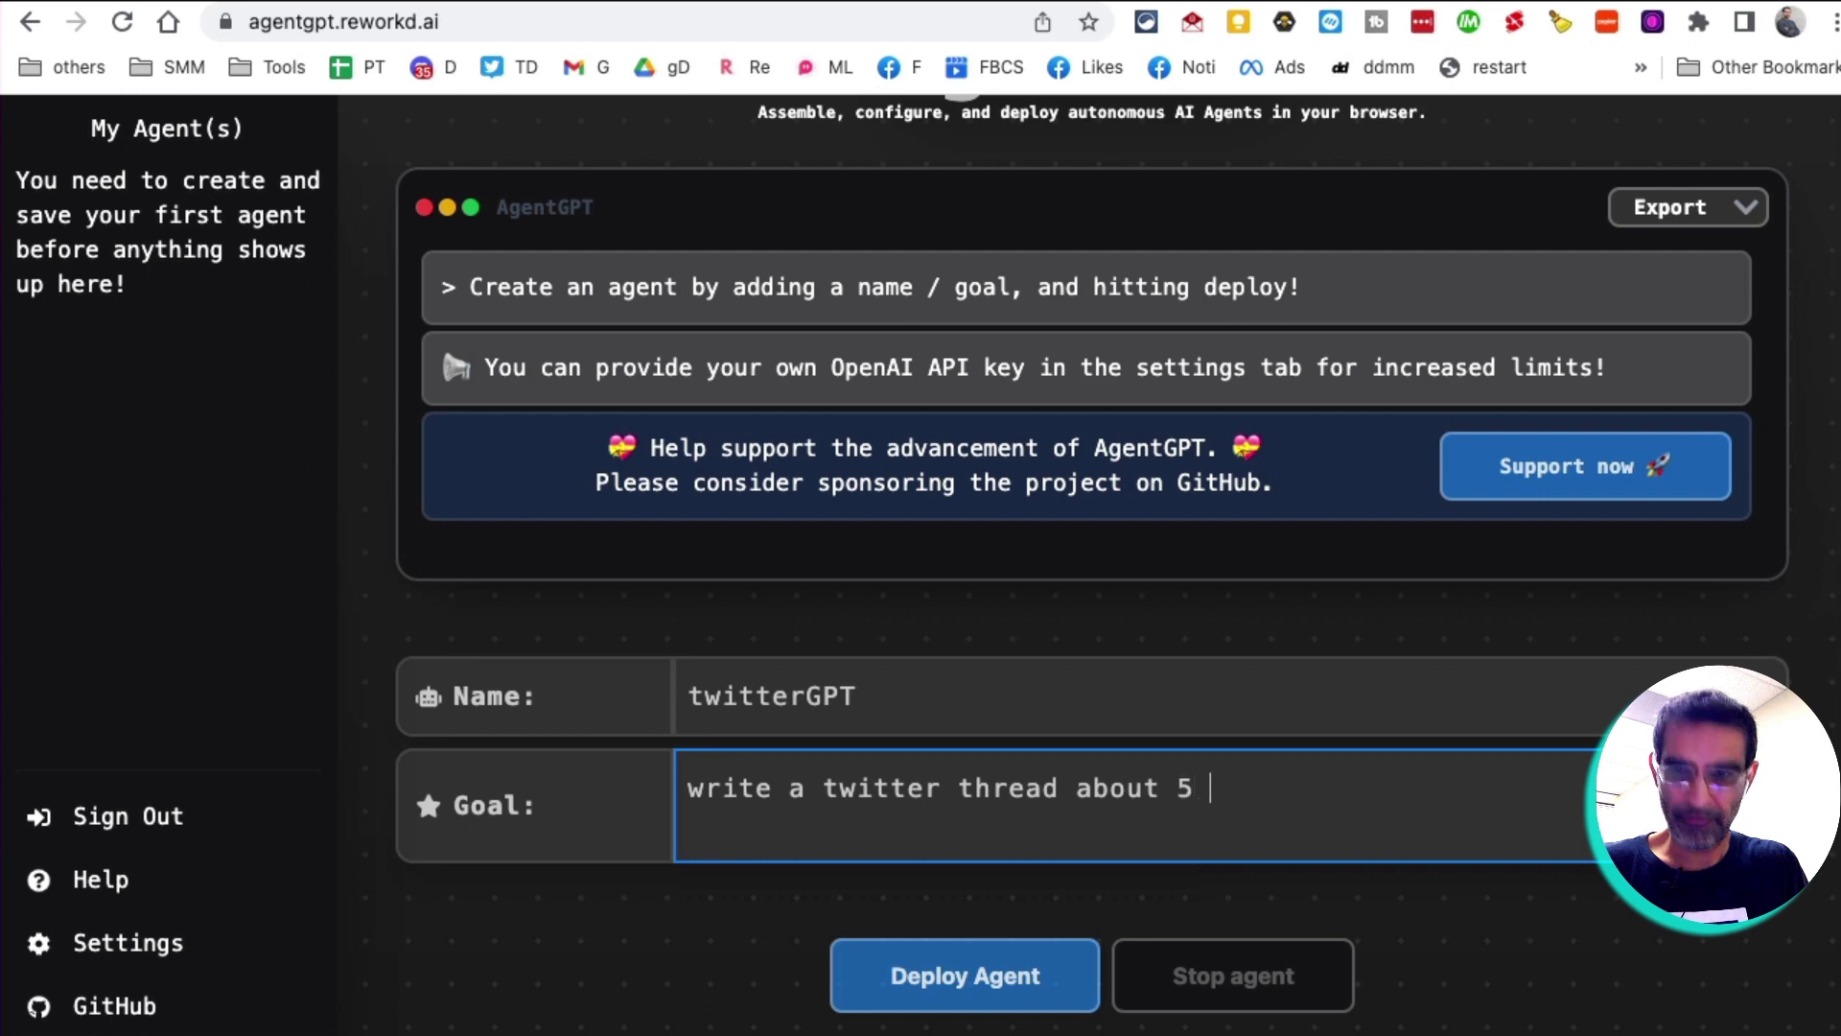
type("ai tools")
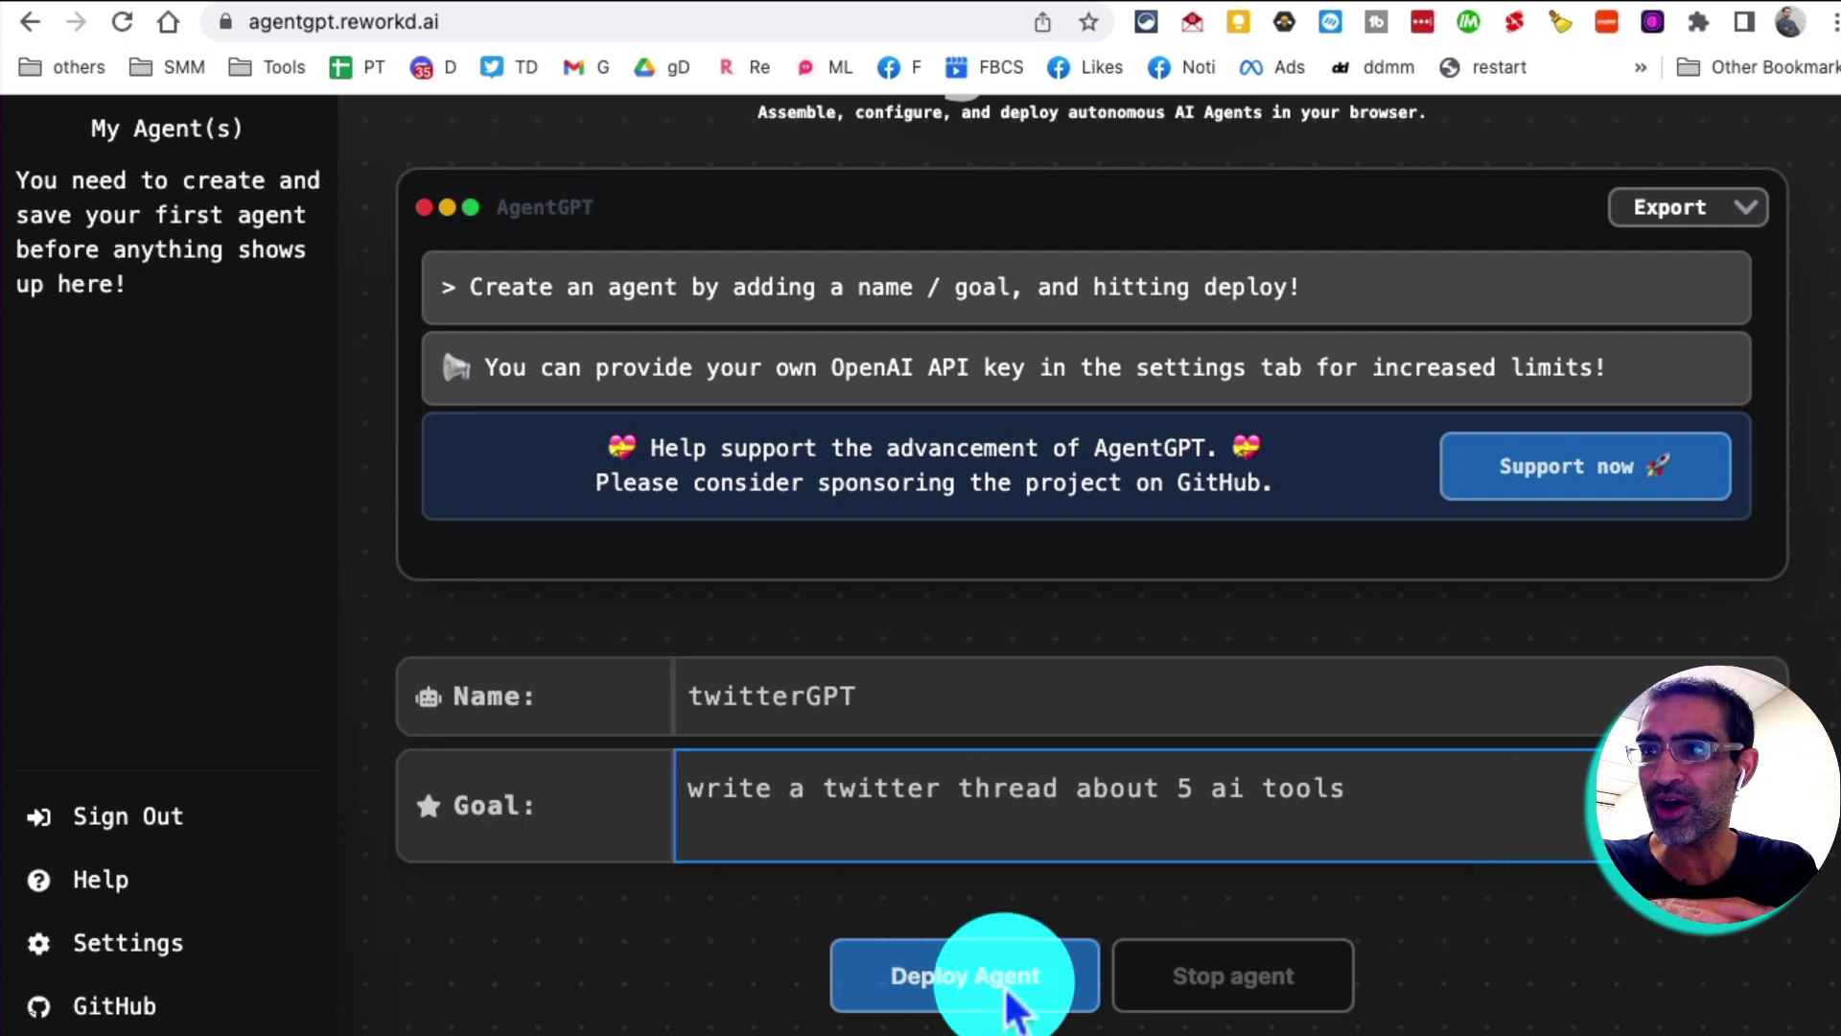
Deploy twitterGPT and follow its task list as Task 1 researches top AI tools.
left_click(963, 975)
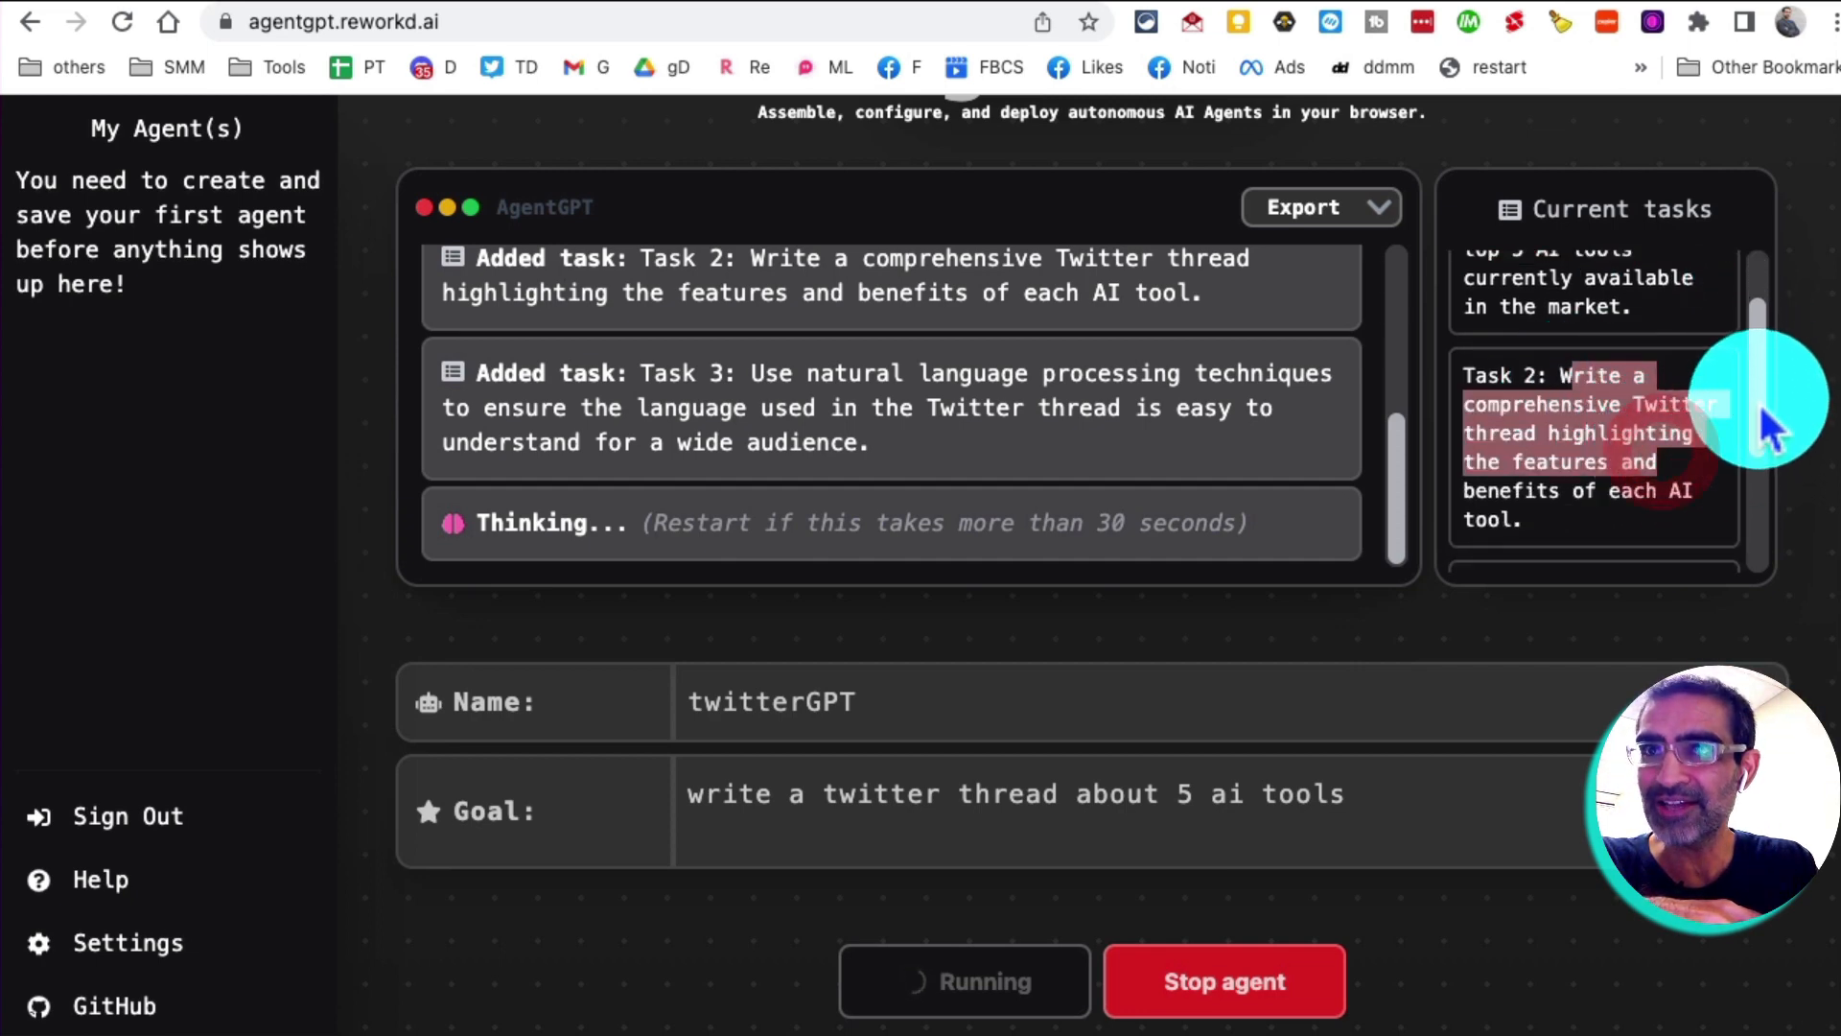
scroll("down", 3)
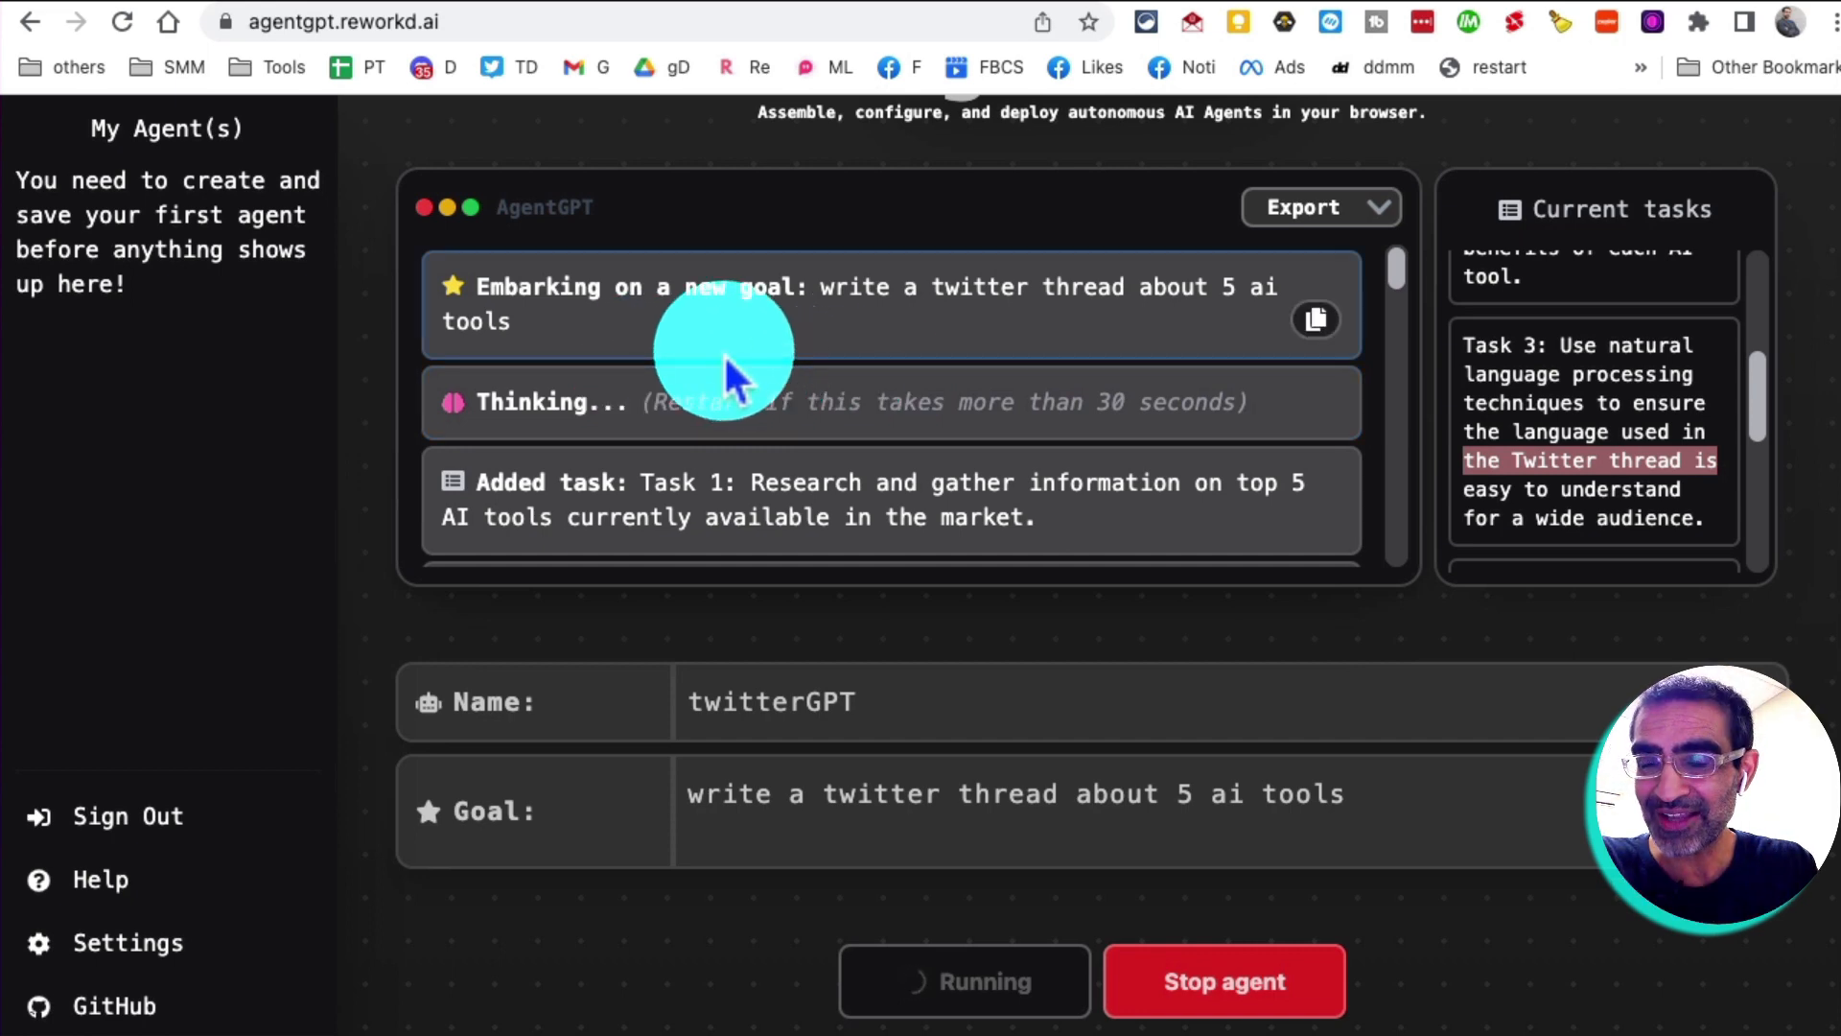
mouse_move(947, 387)
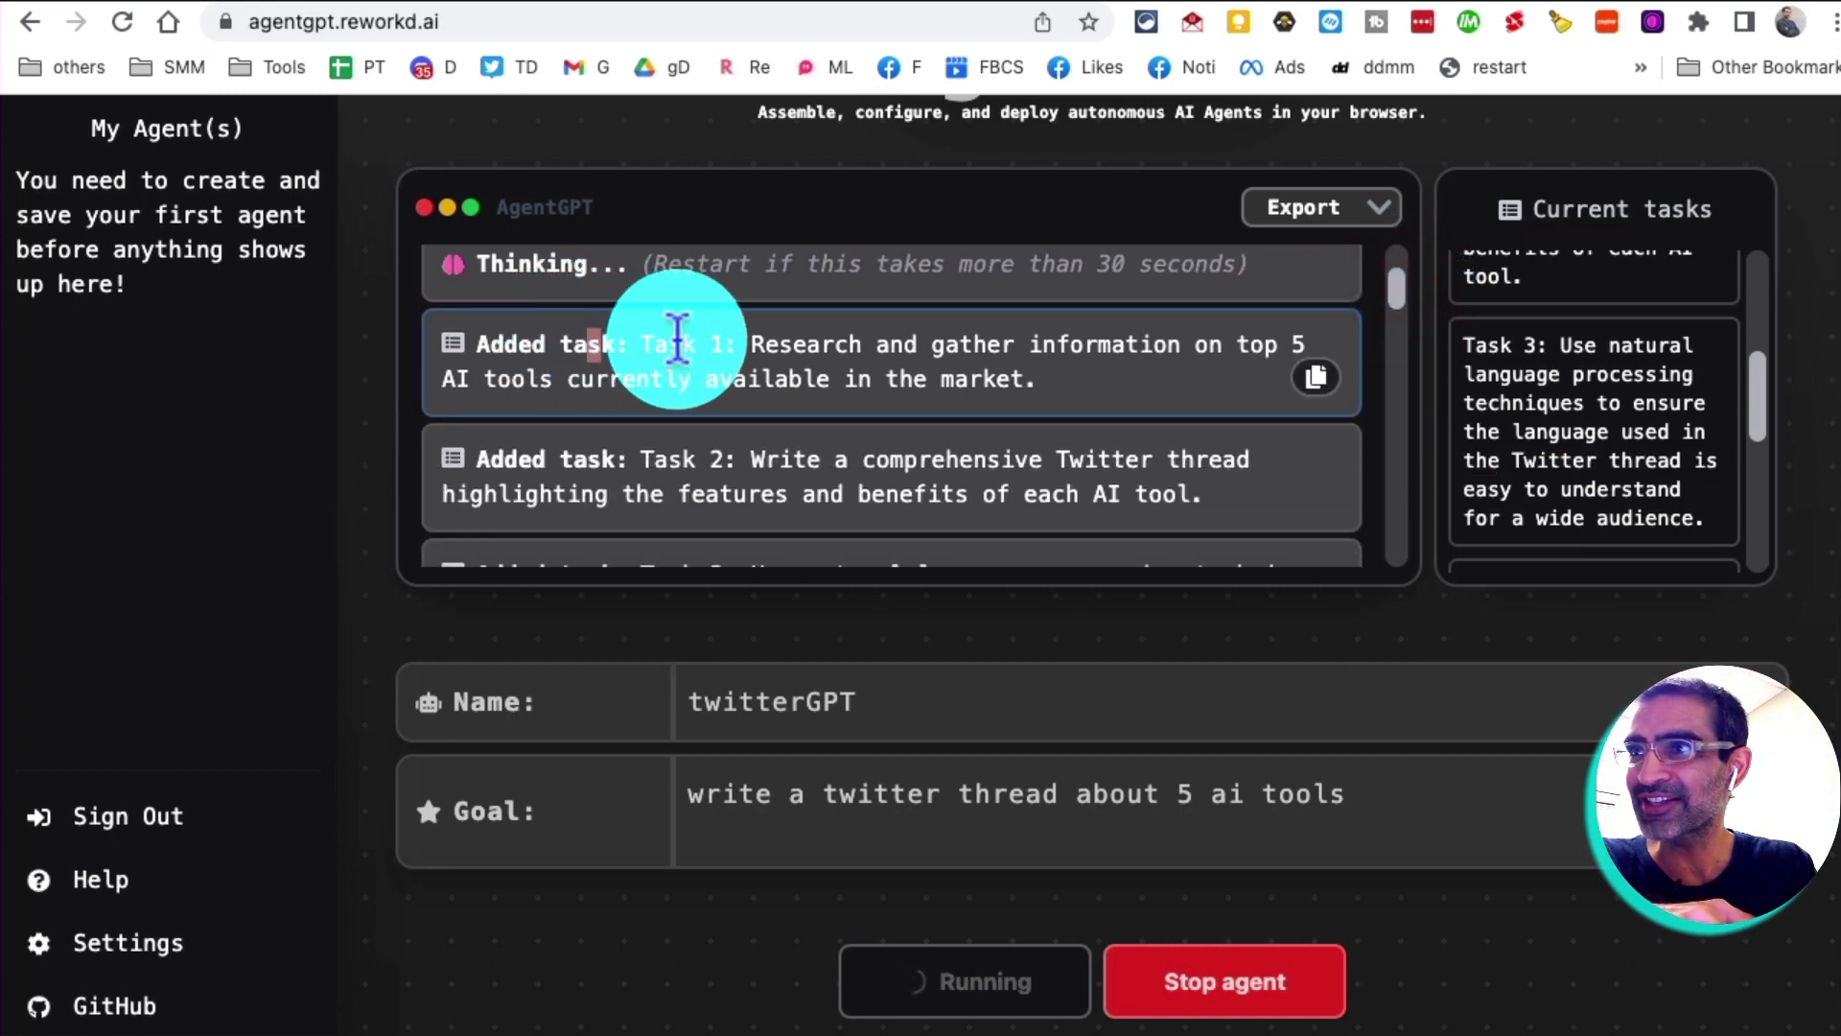
left_click(1277, 485)
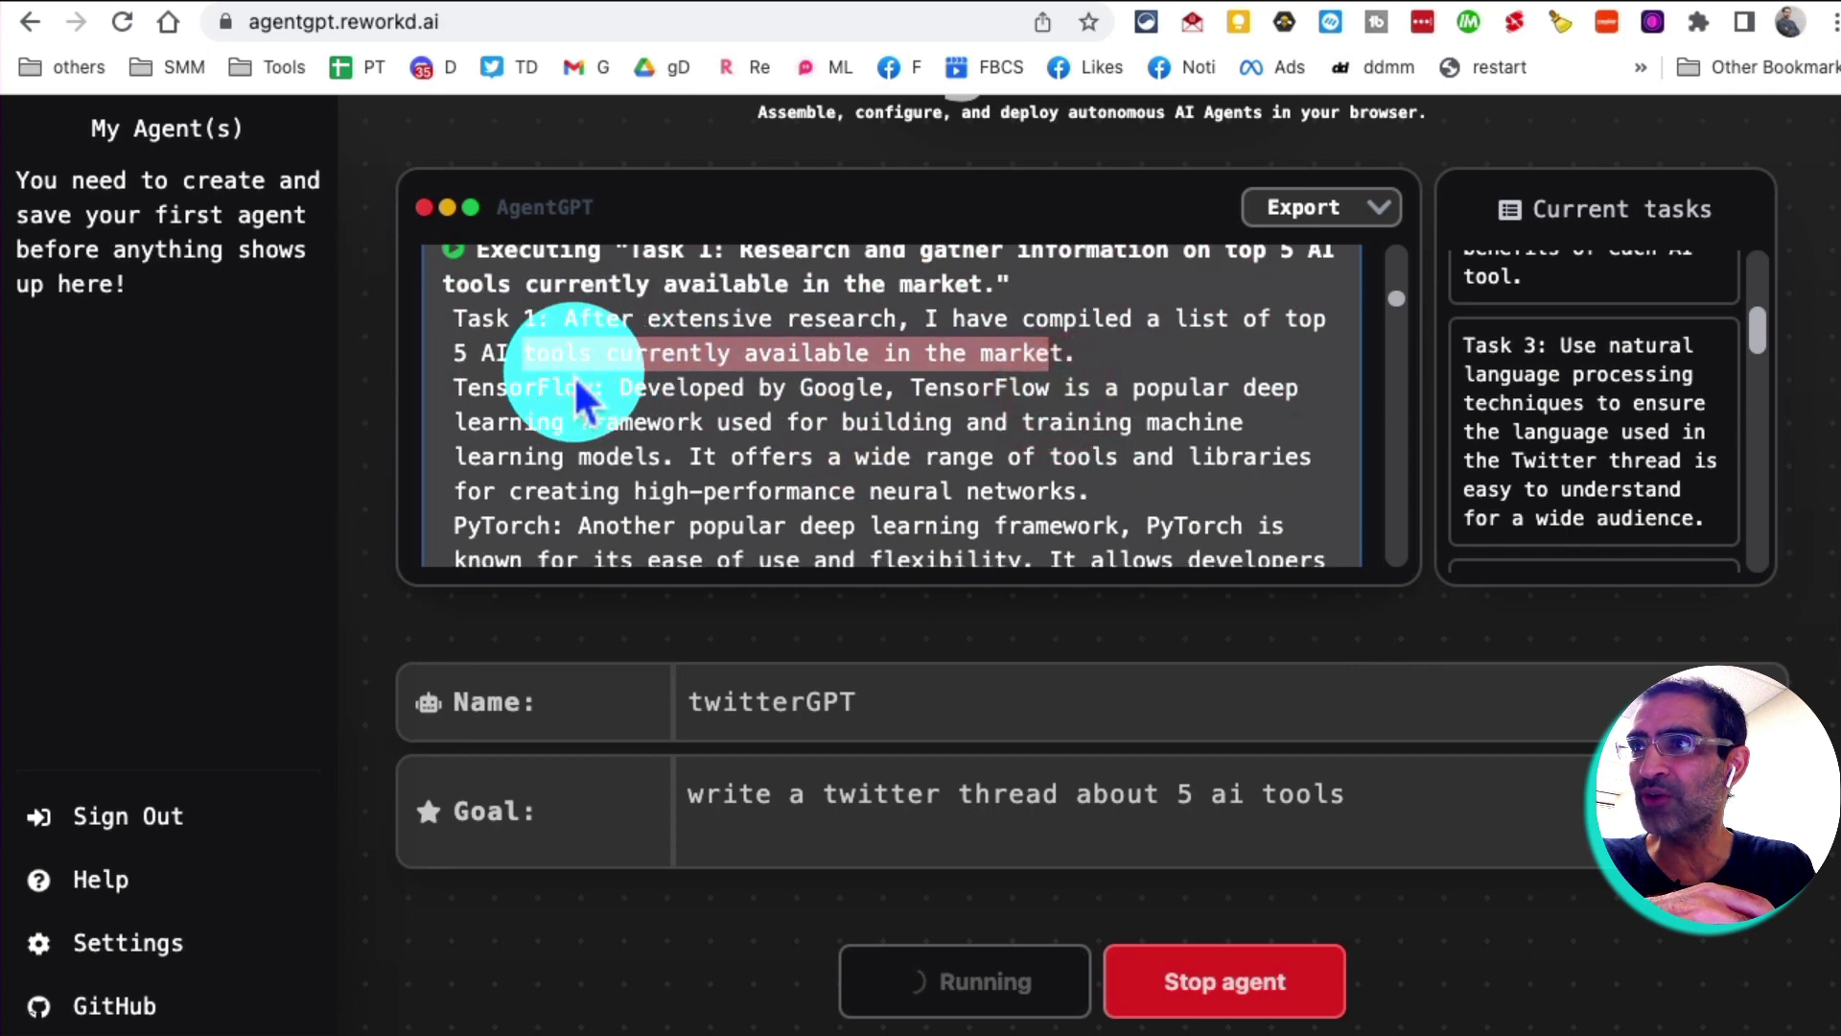
Scroll through Task 2's thread on Grammarly, Hootsuite, Google Analytics, Trello and Salesforce.
scroll("down", 3)
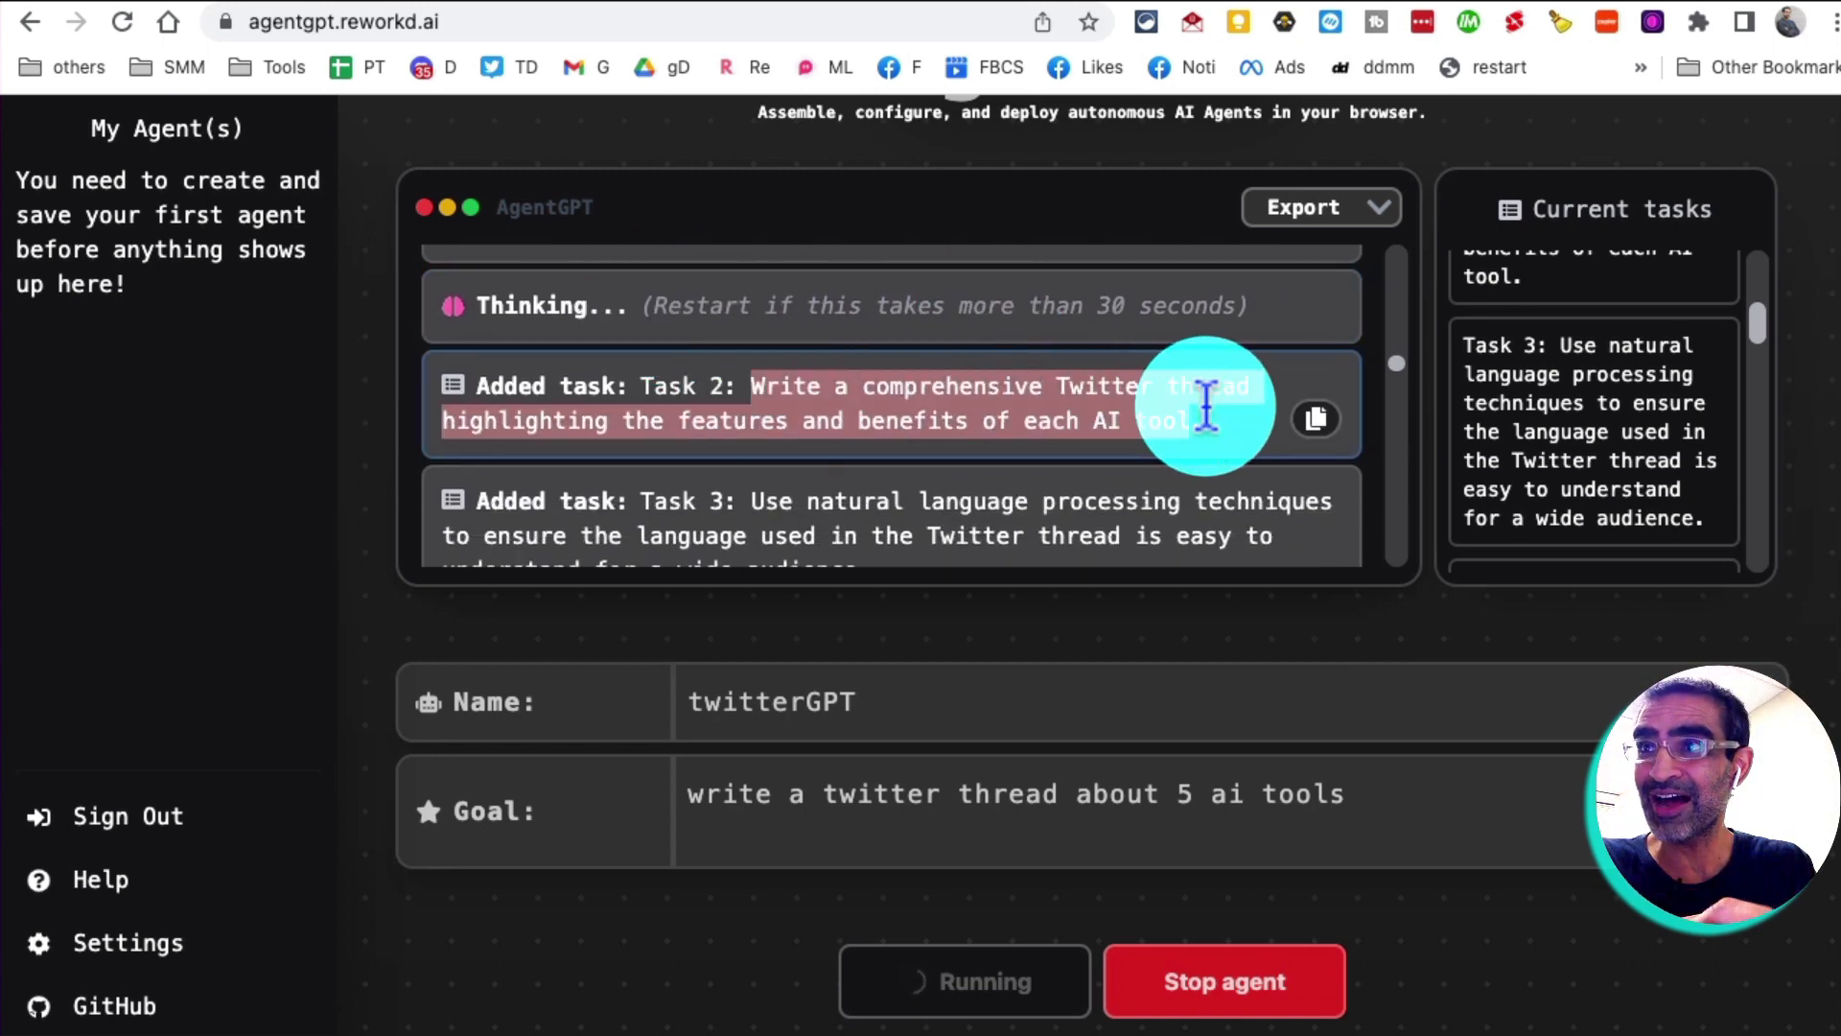
left_click(1315, 419)
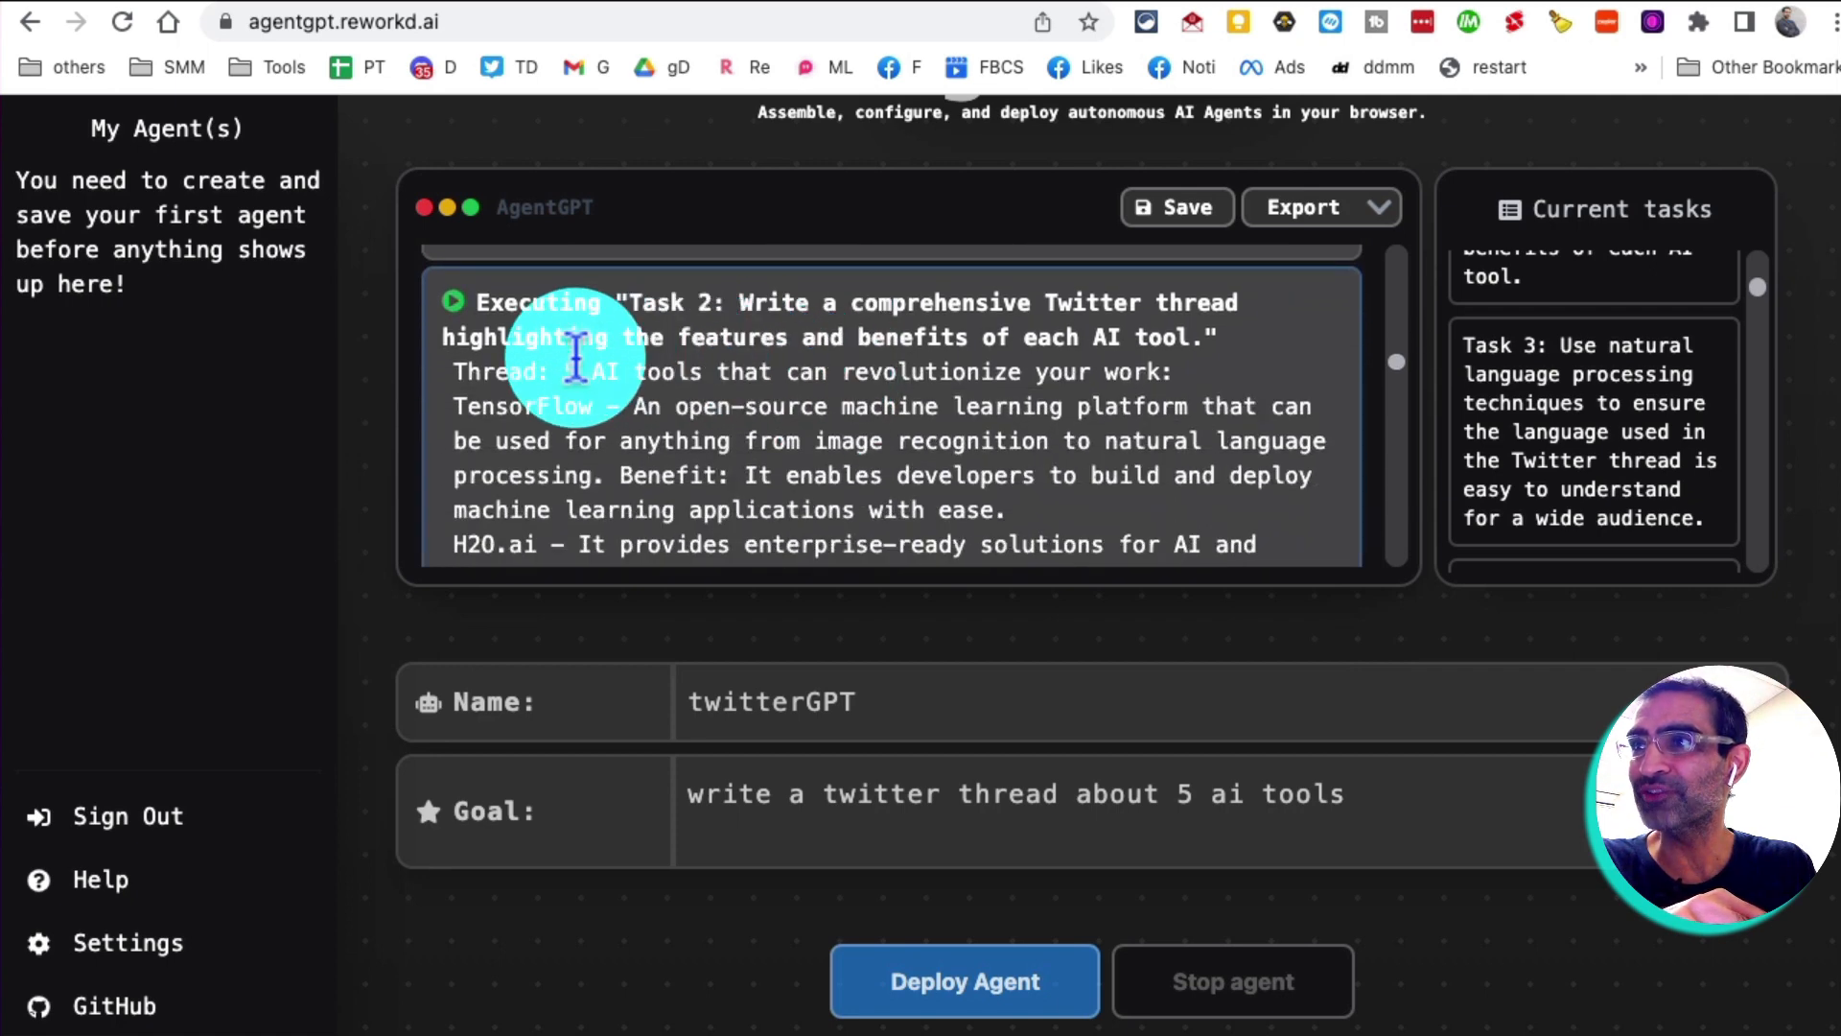
scroll("down", 3)
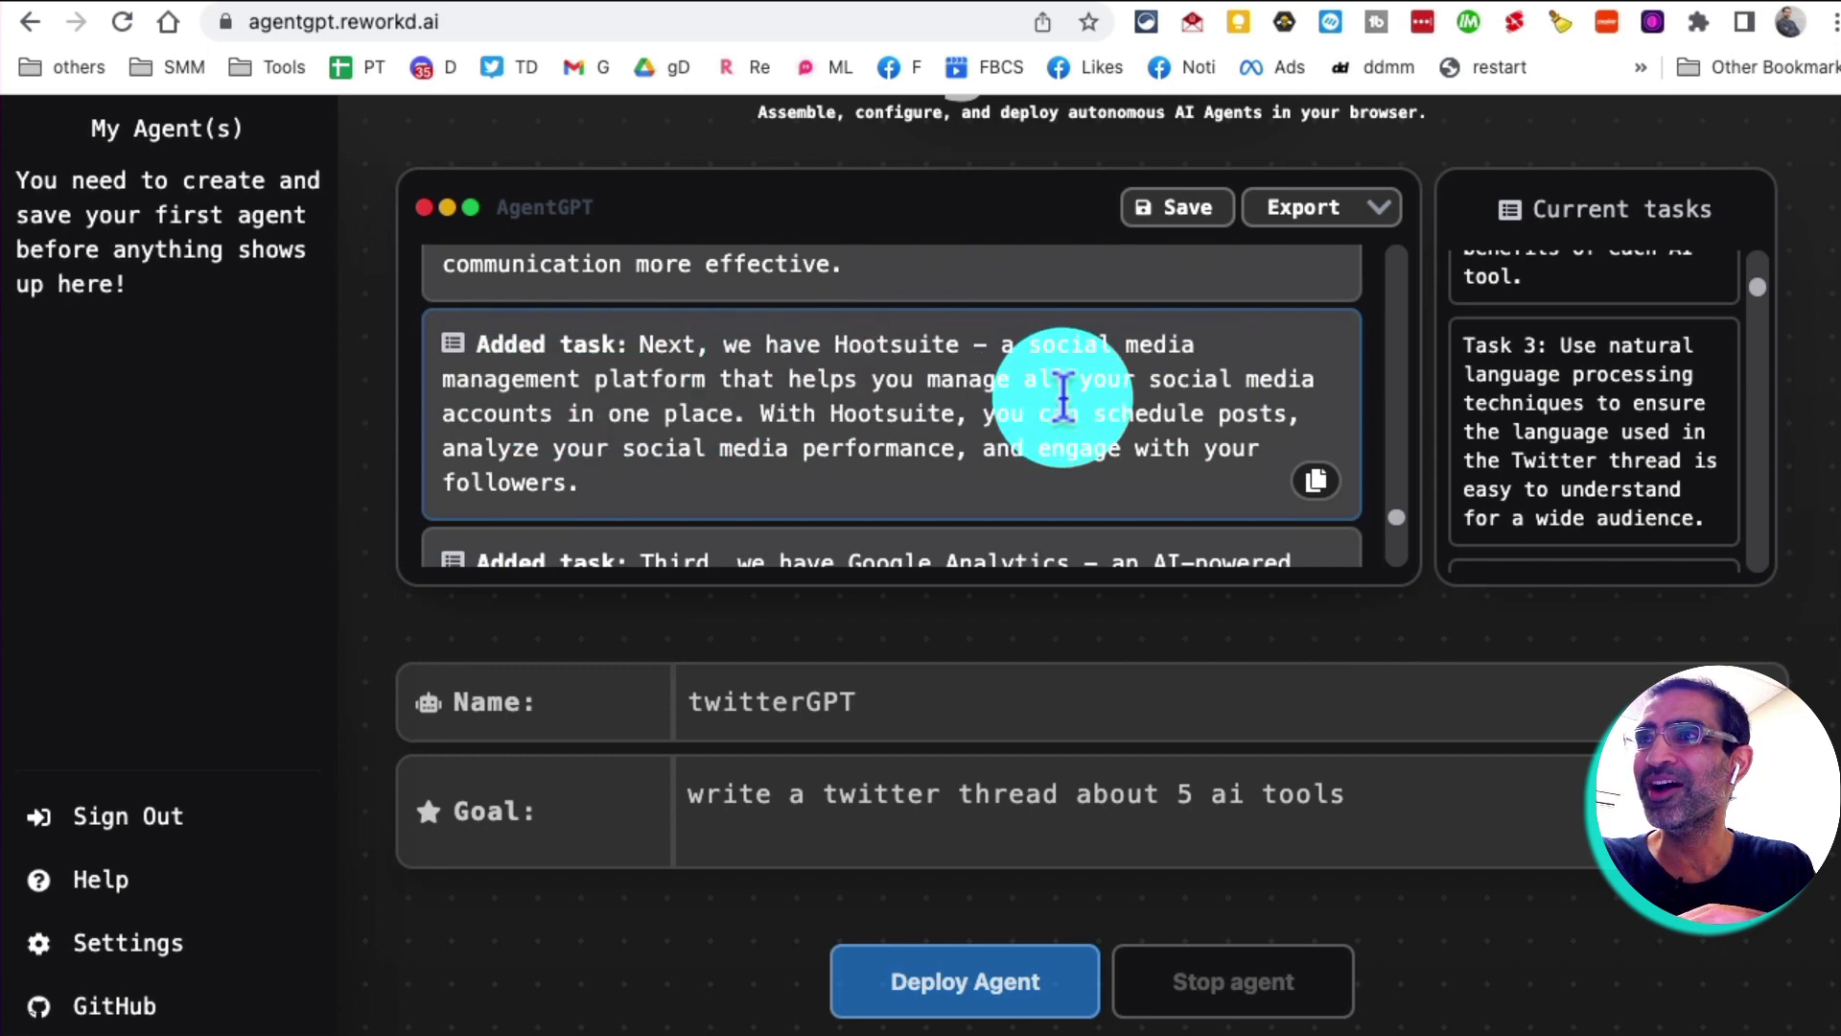
scroll("down", 3)
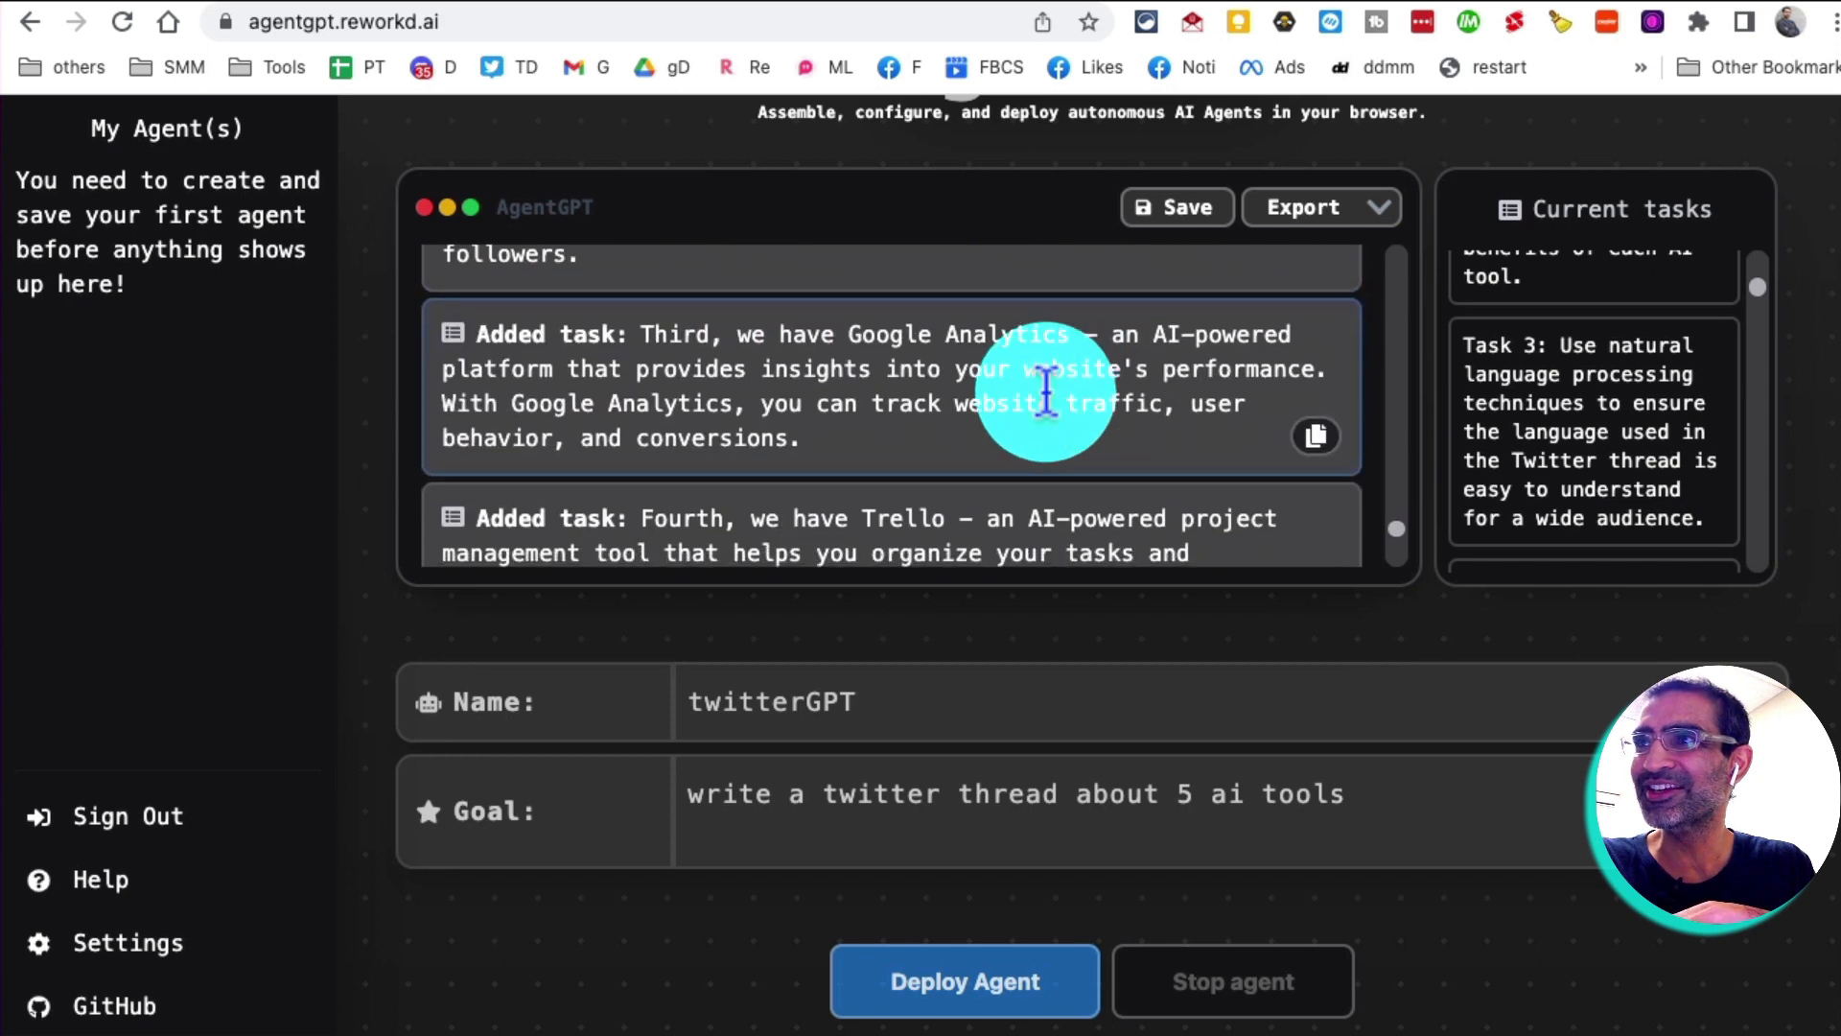
scroll("down", 3)
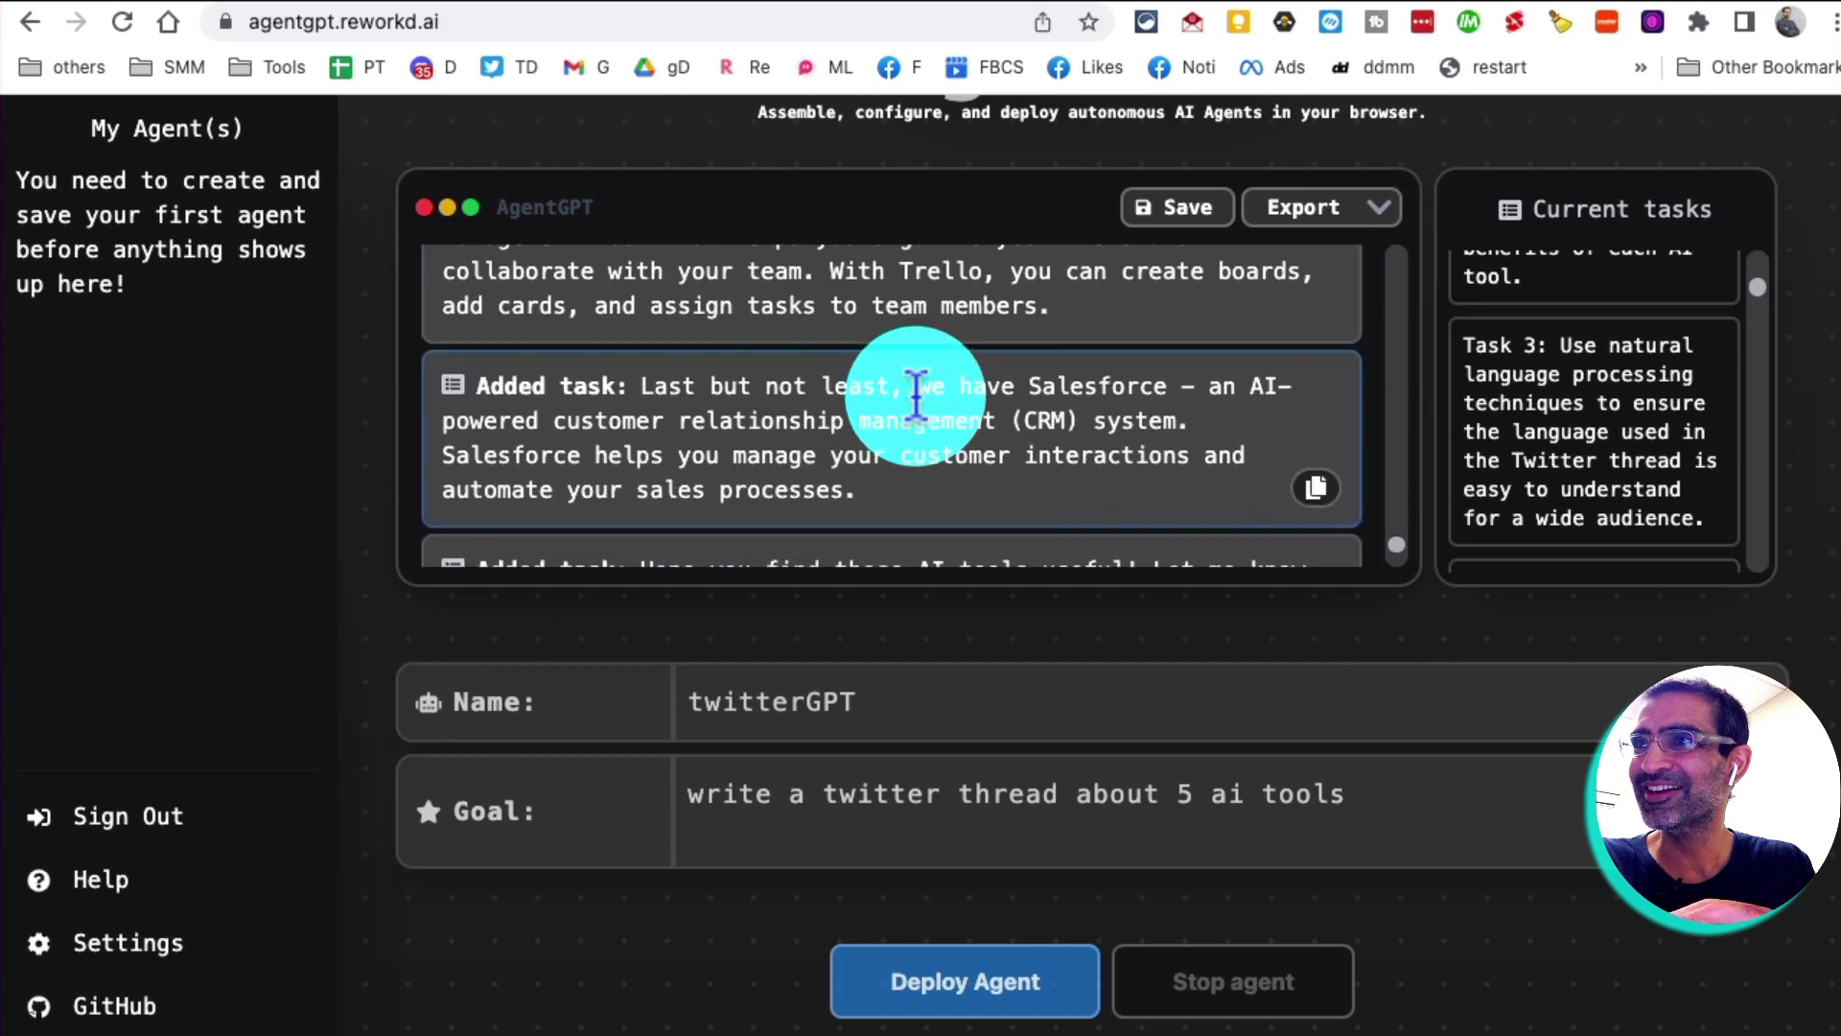
scroll("down", 3)
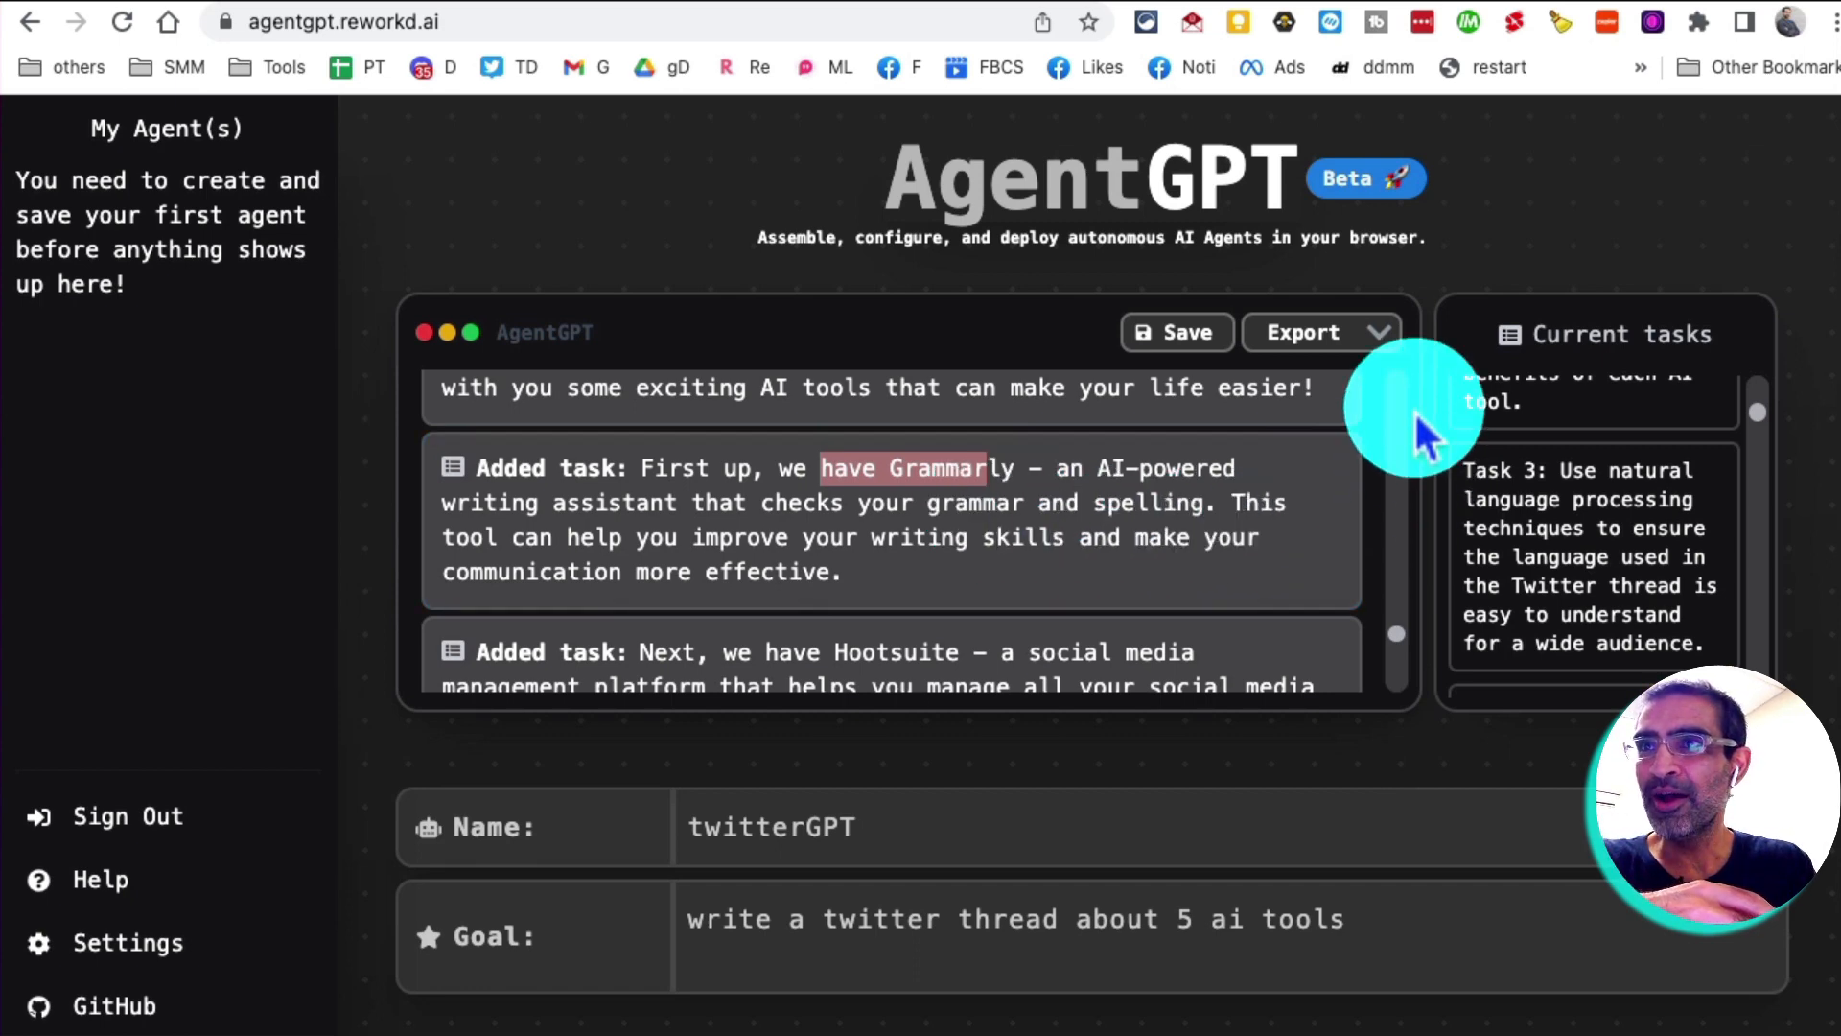
left_click(1302, 332)
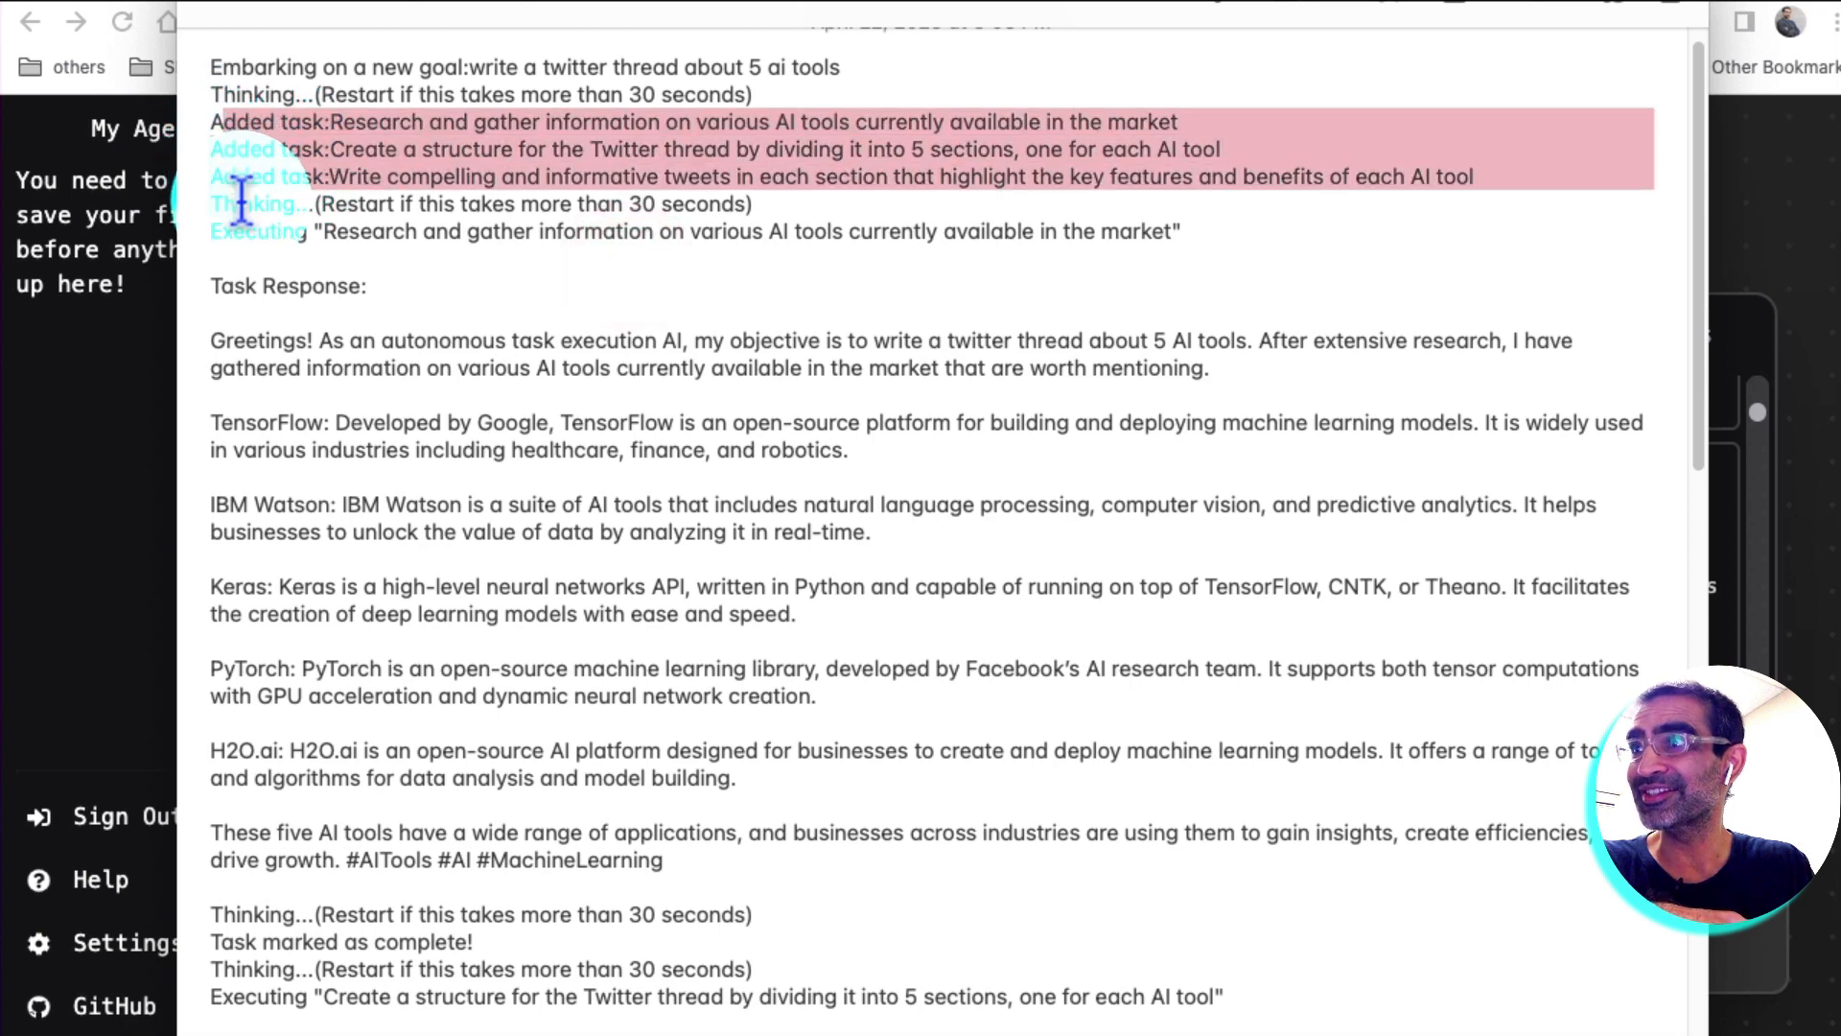
scroll("down", 3)
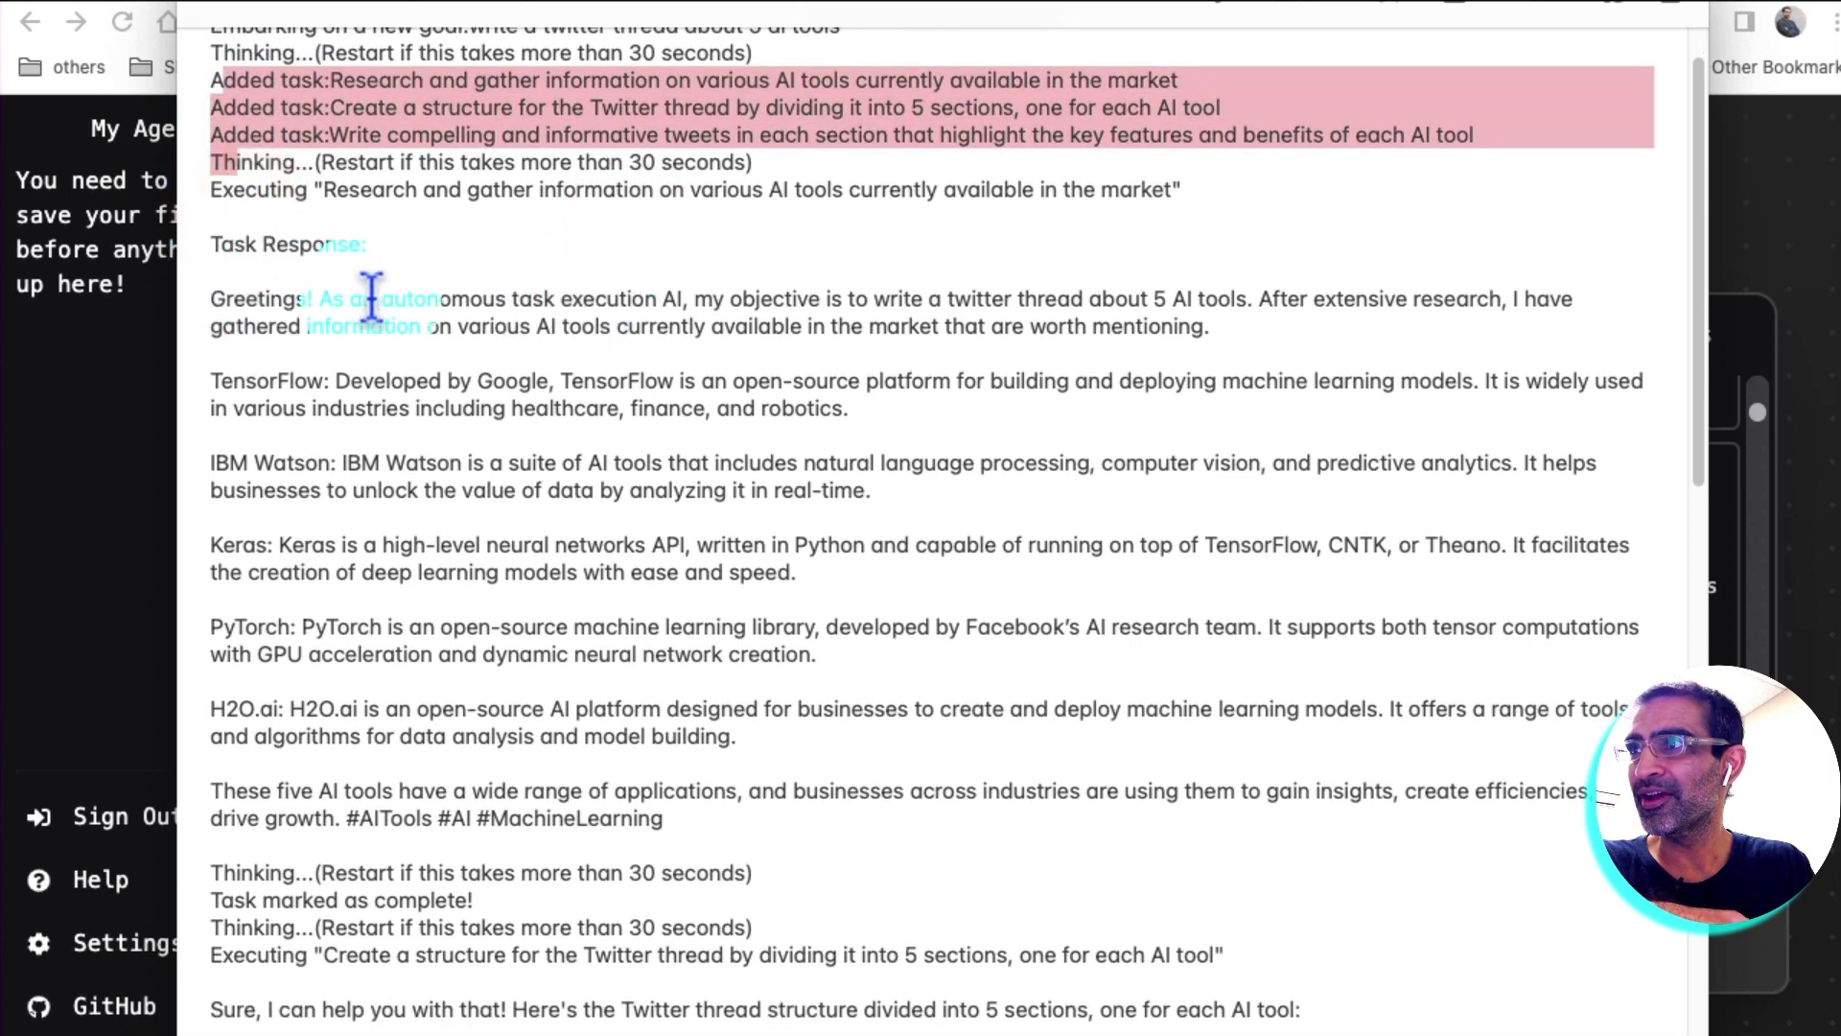
scroll("down", 3)
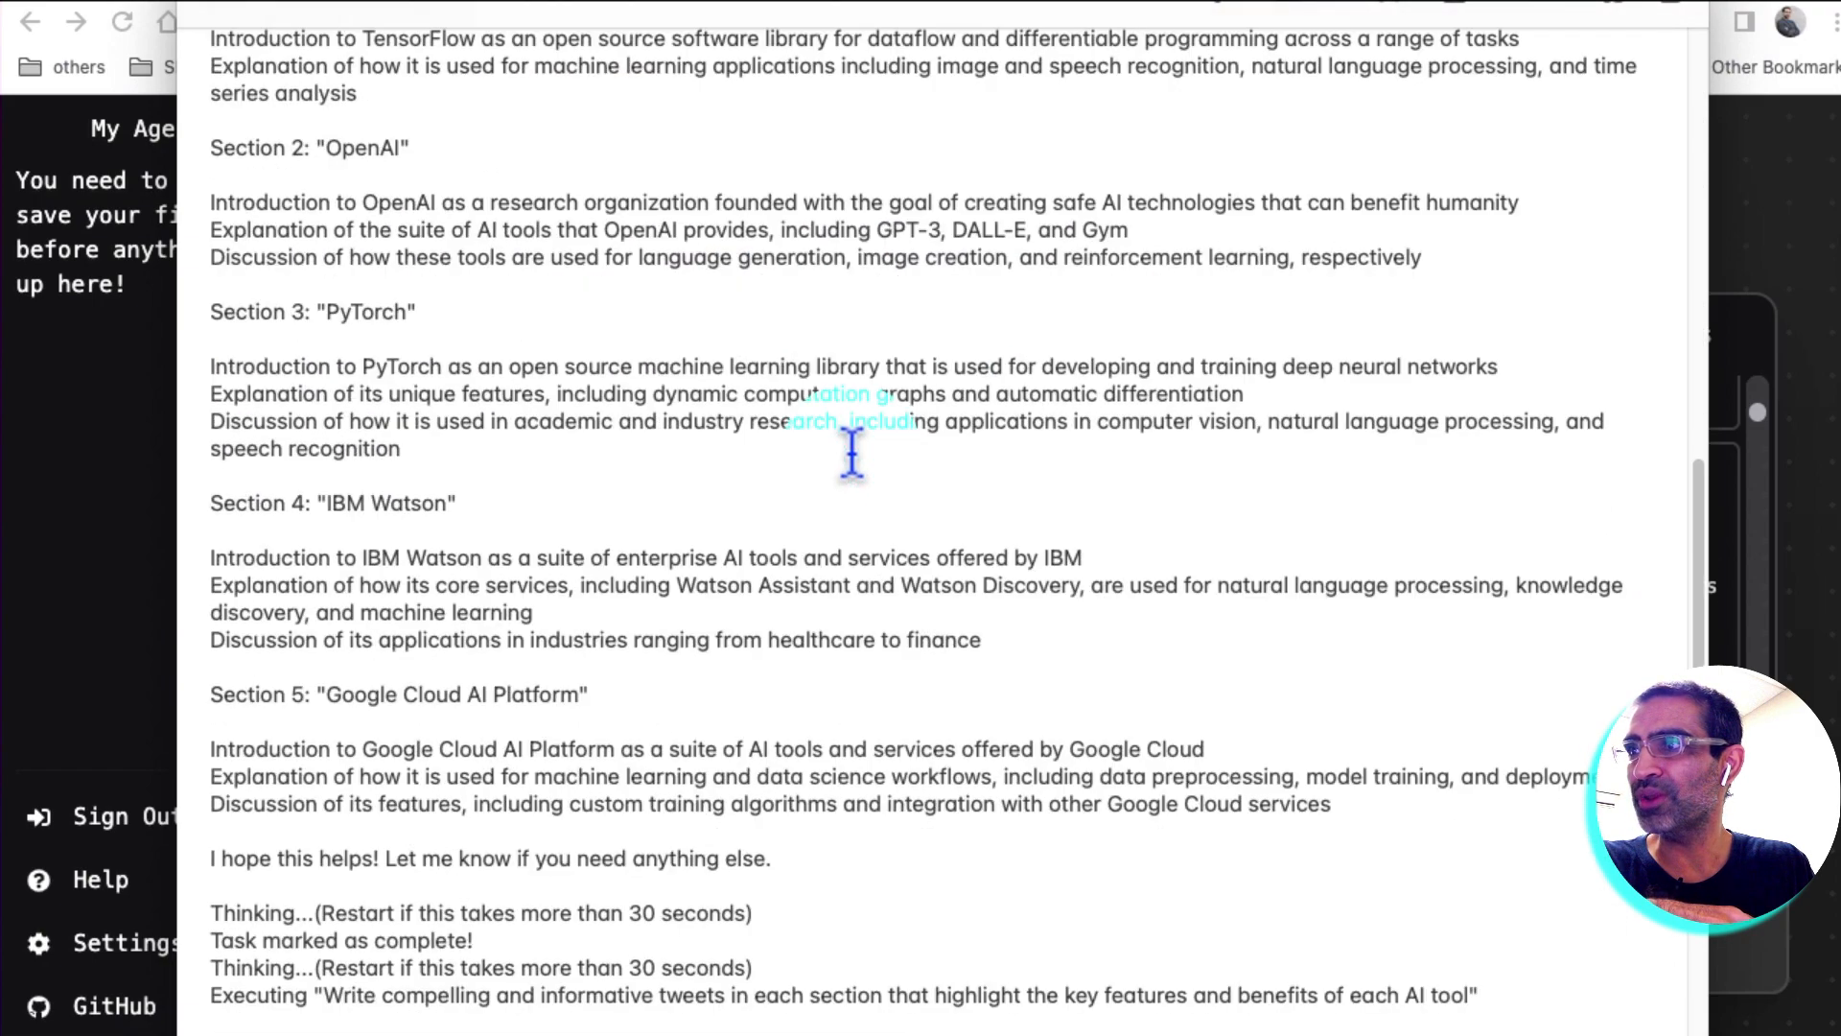
scroll("down", 3)
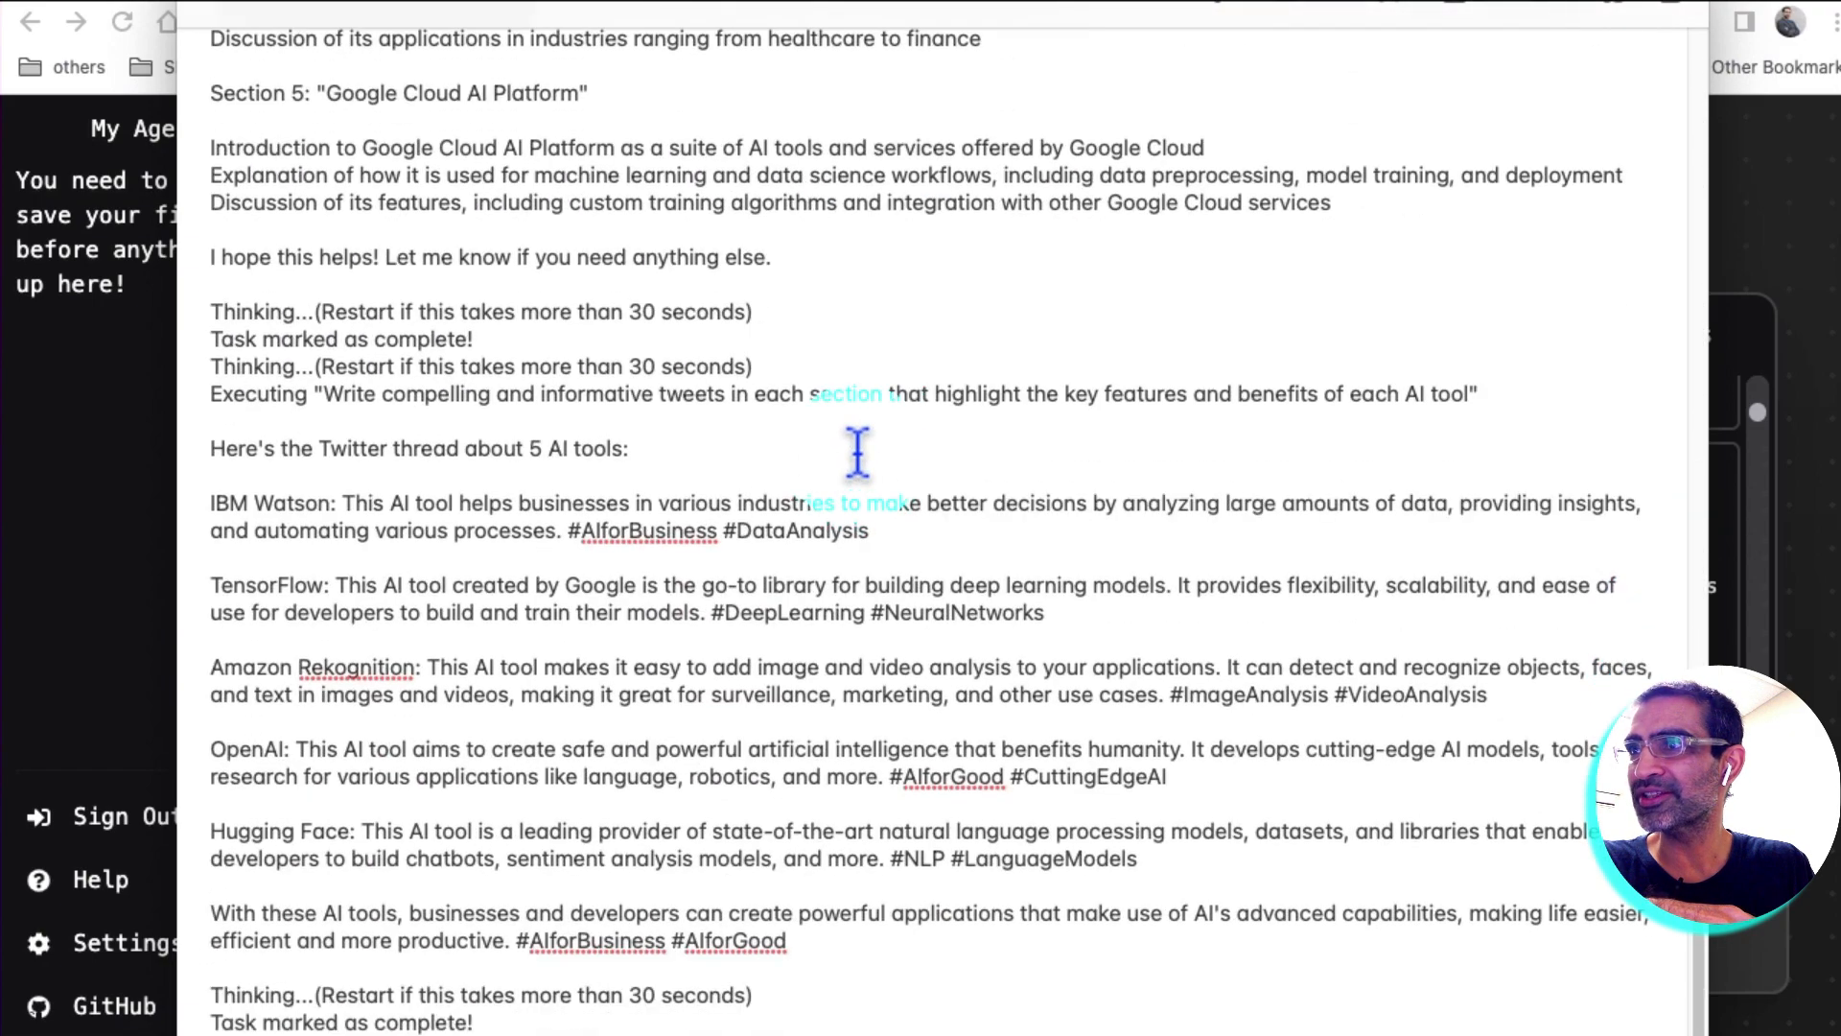